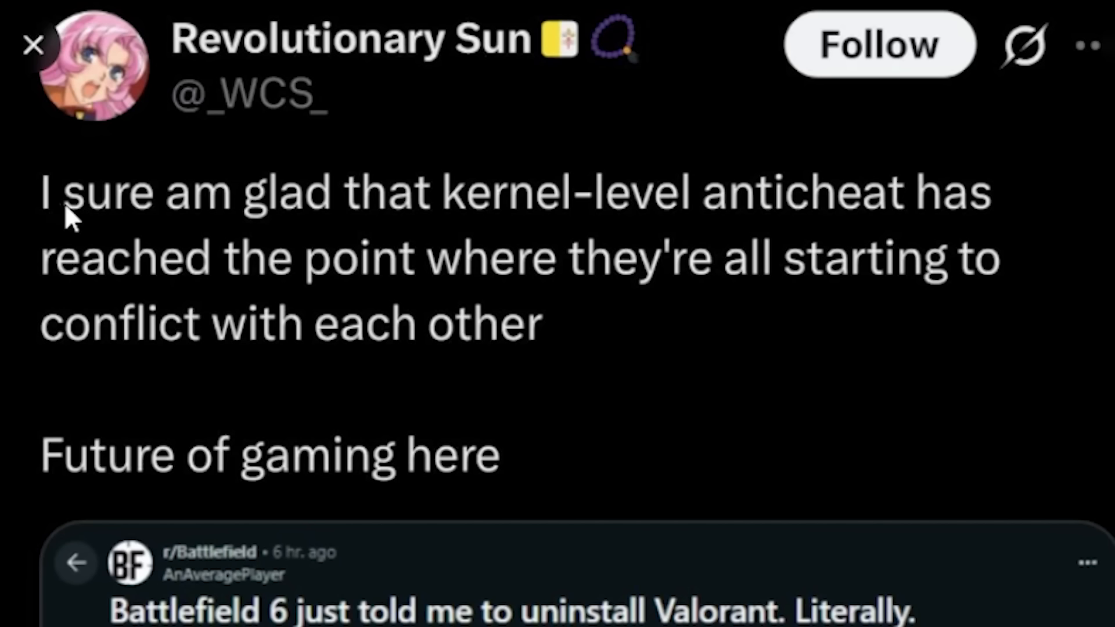
mouse_move(865, 217)
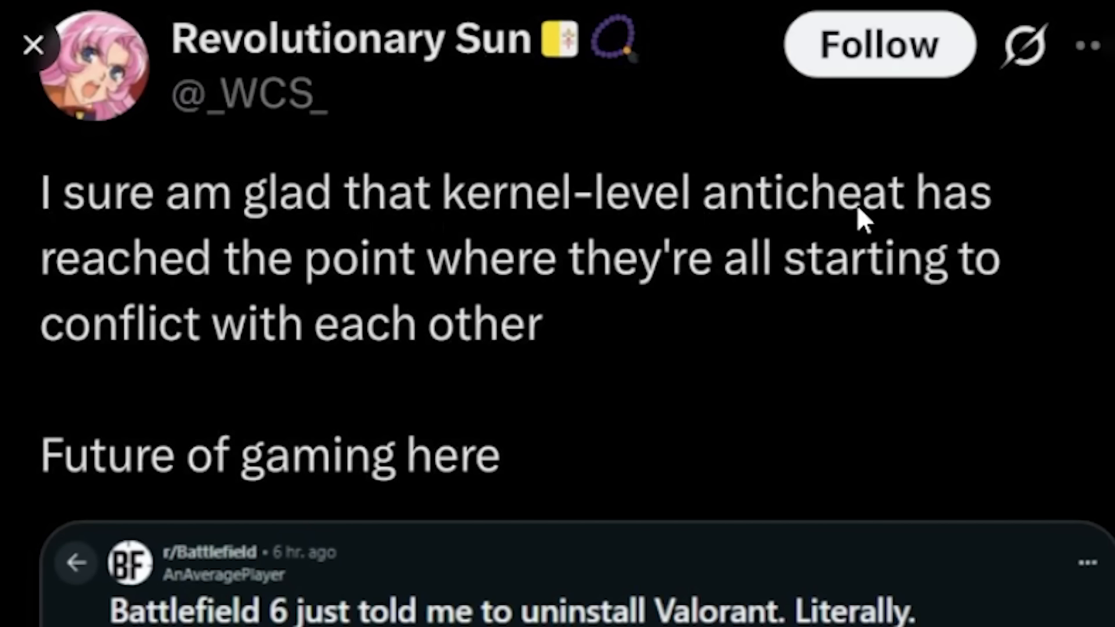
mouse_move(673, 268)
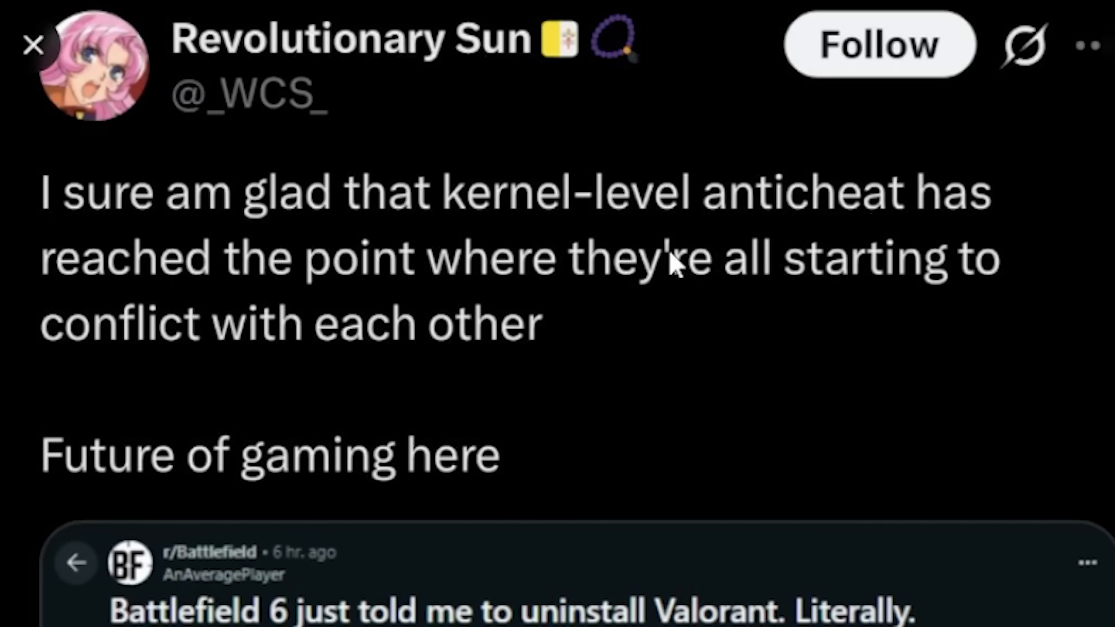
mouse_move(104, 486)
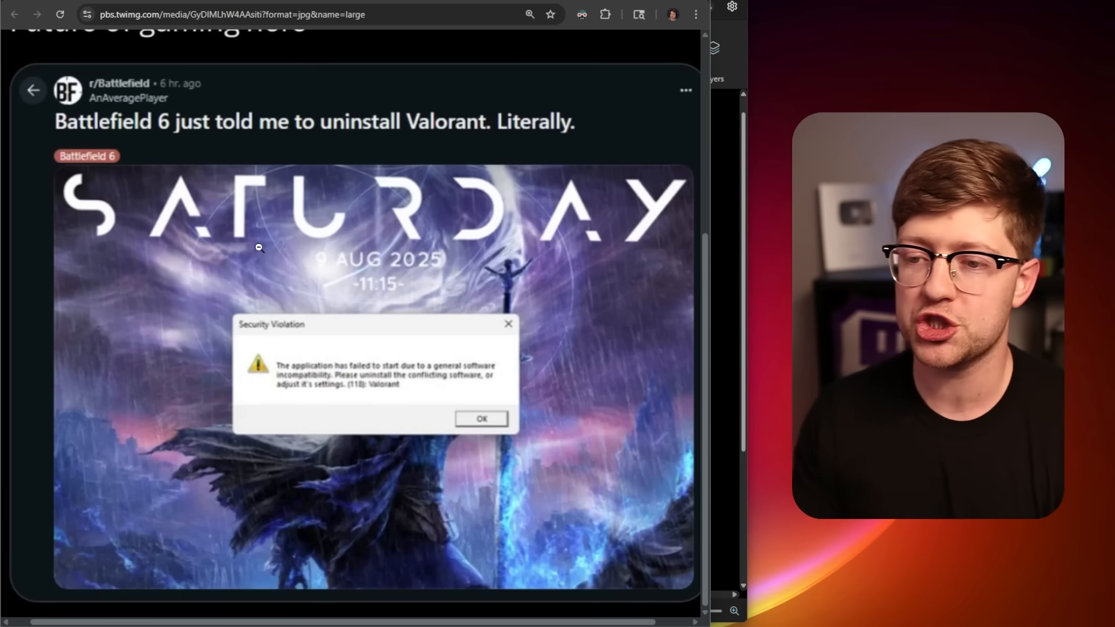
mouse_move(100, 113)
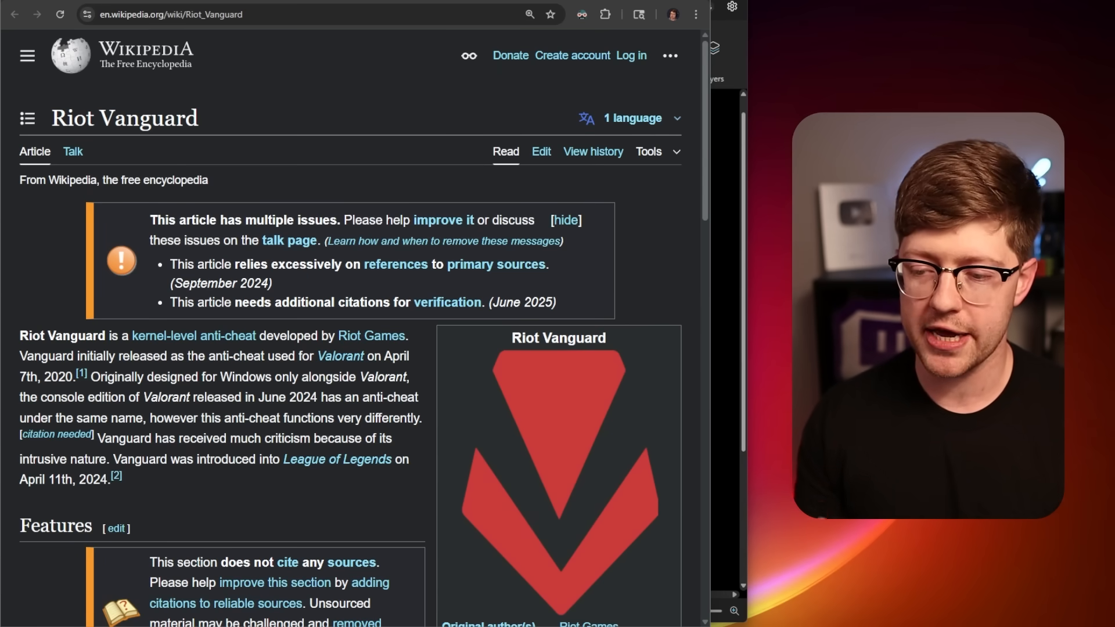
Step: Scroll the Riot Vanguard intro and highlight its 2020 release year
scroll("down", 3)
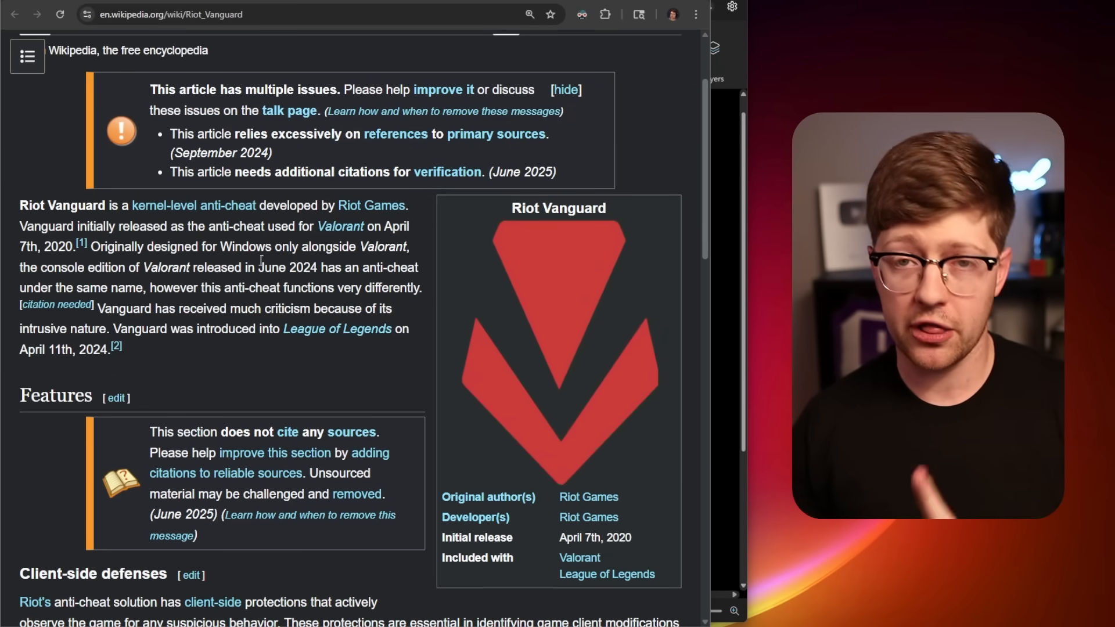
double_click(56, 246)
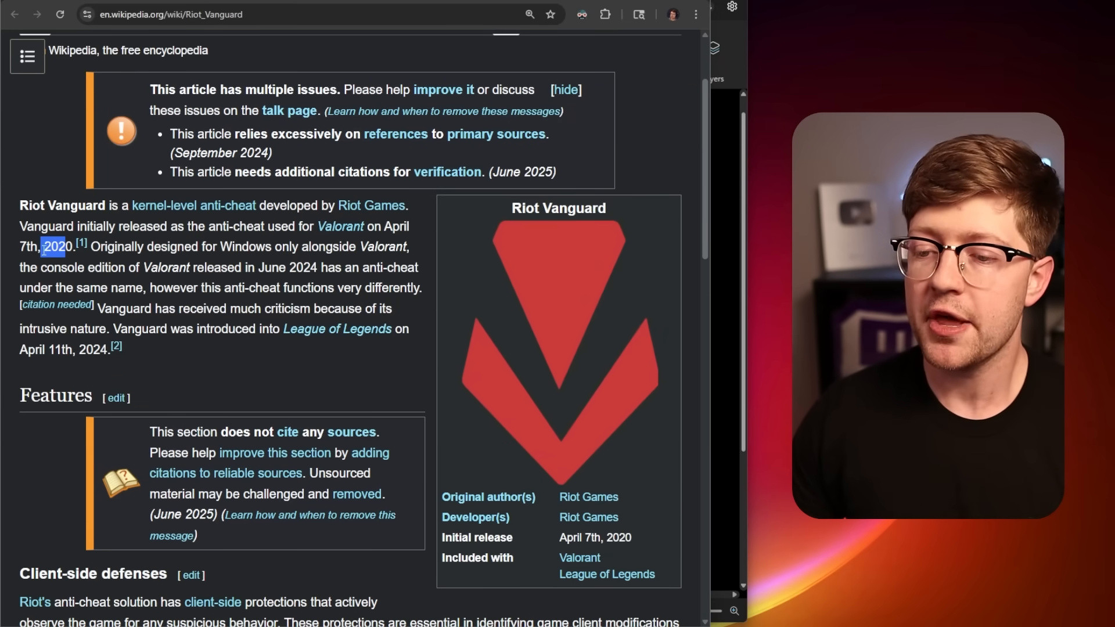
scroll("down", 3)
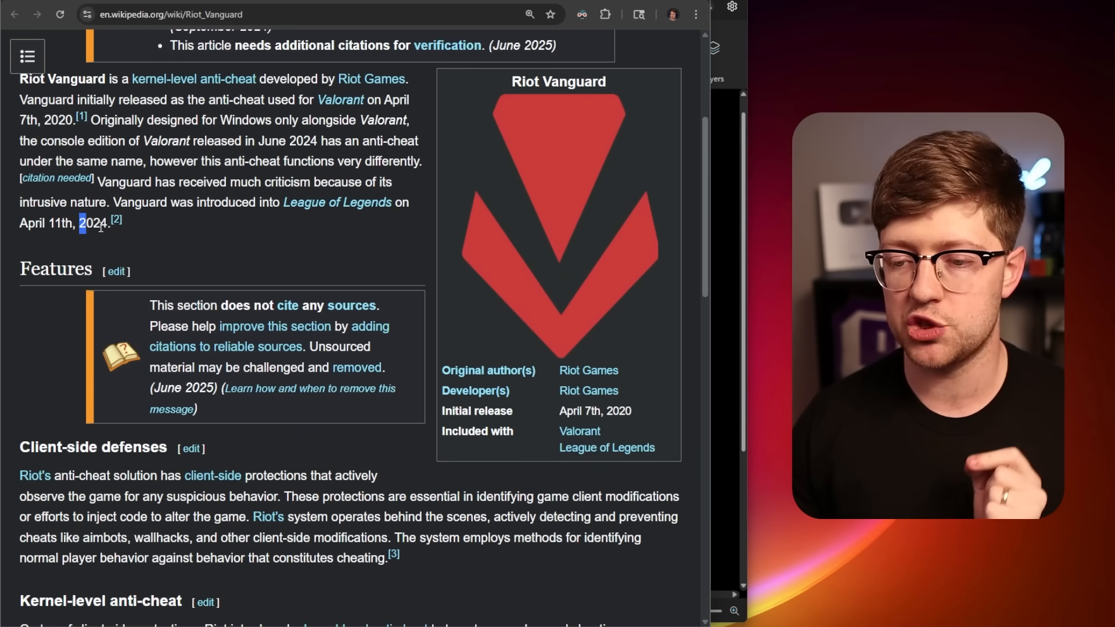
scroll("down", 3)
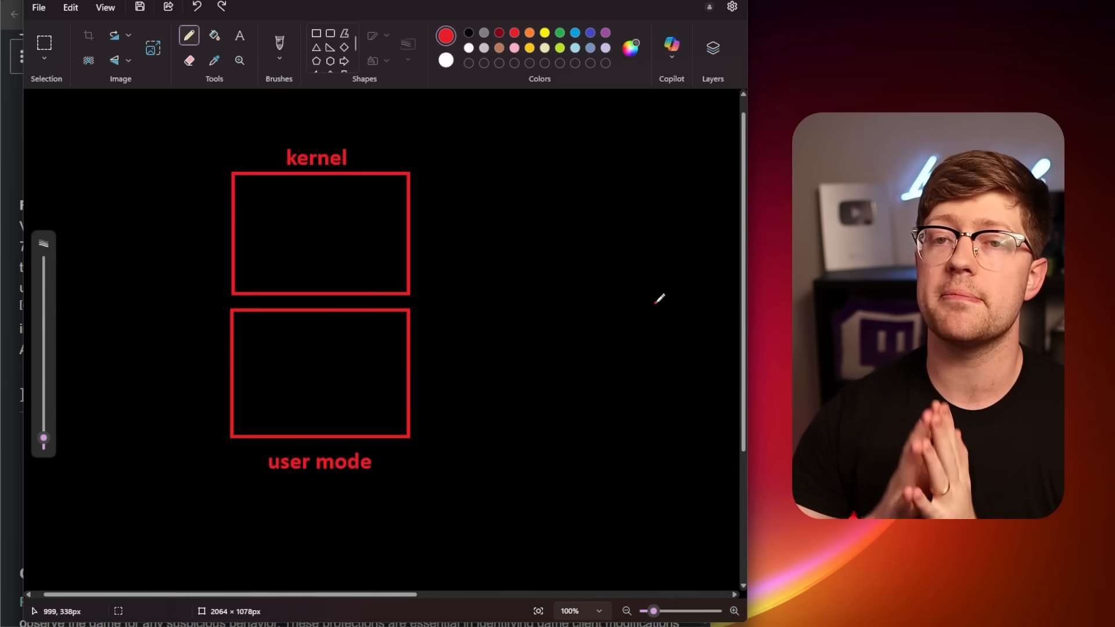
Step: Label the kernel box 'windows os' and list leagueoflegends.exe, bf6.exe and hack.exe in user mode
left_click(240, 36)
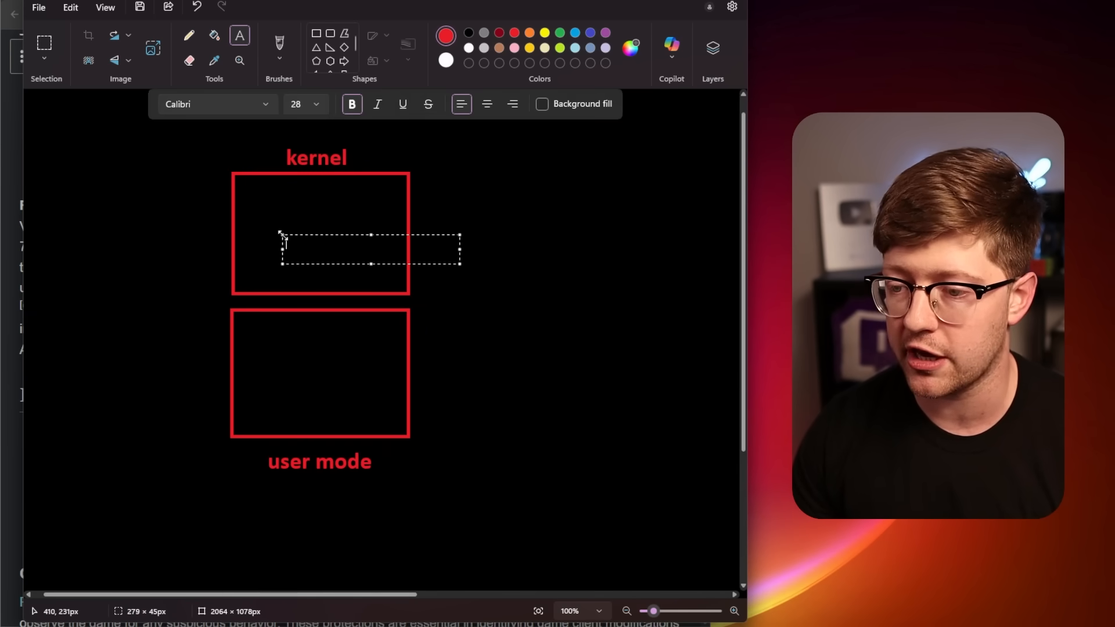
type("windows os")
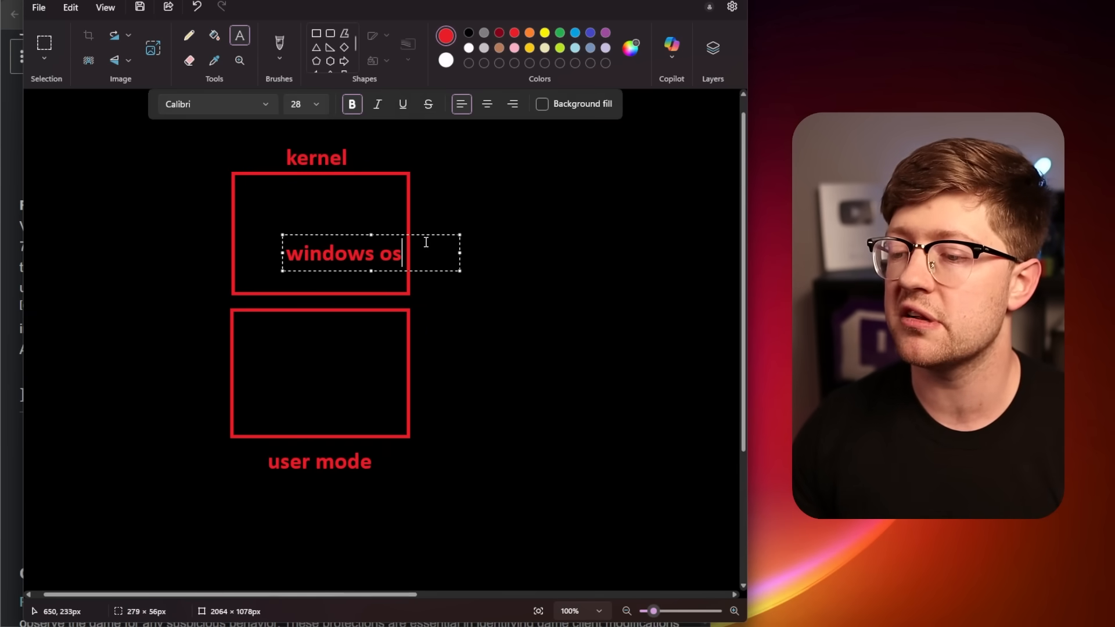
left_click(265, 370)
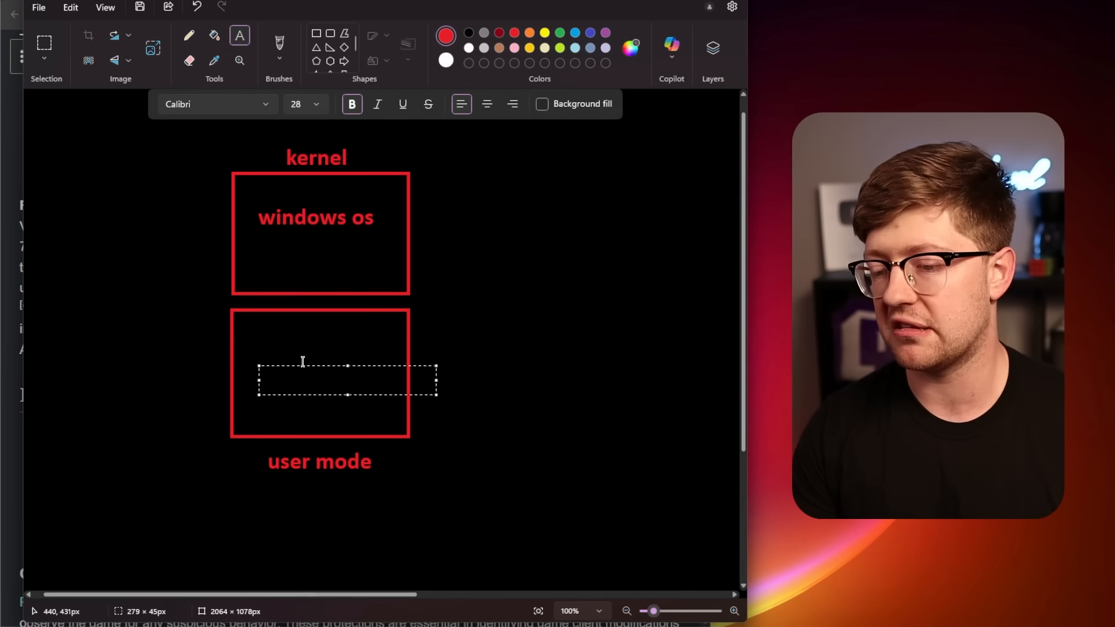
type("leagueoflegends.exe")
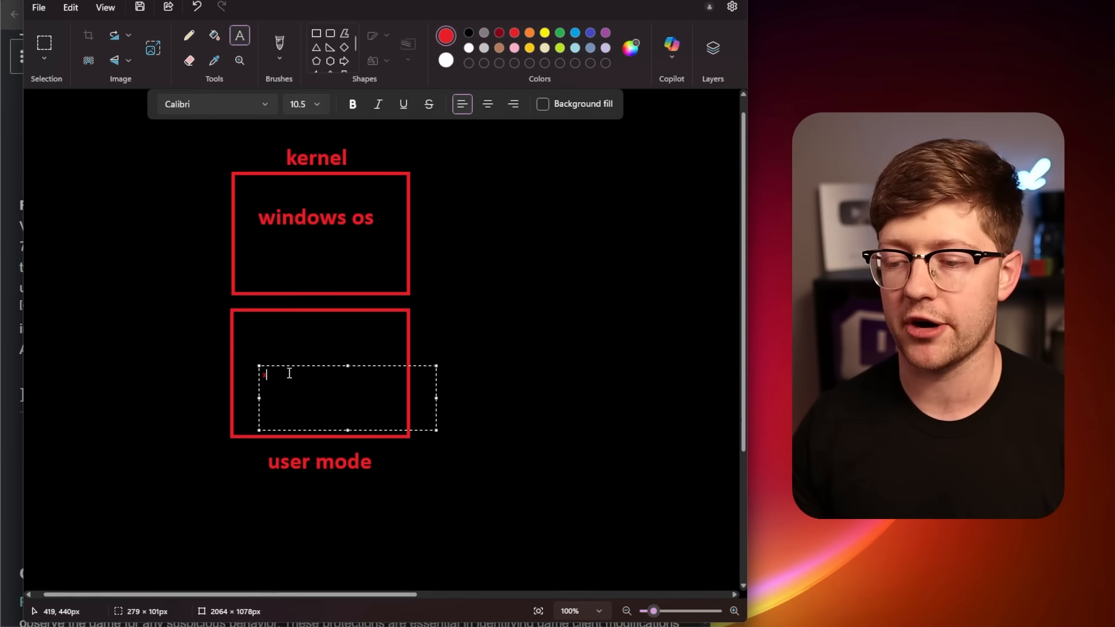
type("bf6.exe")
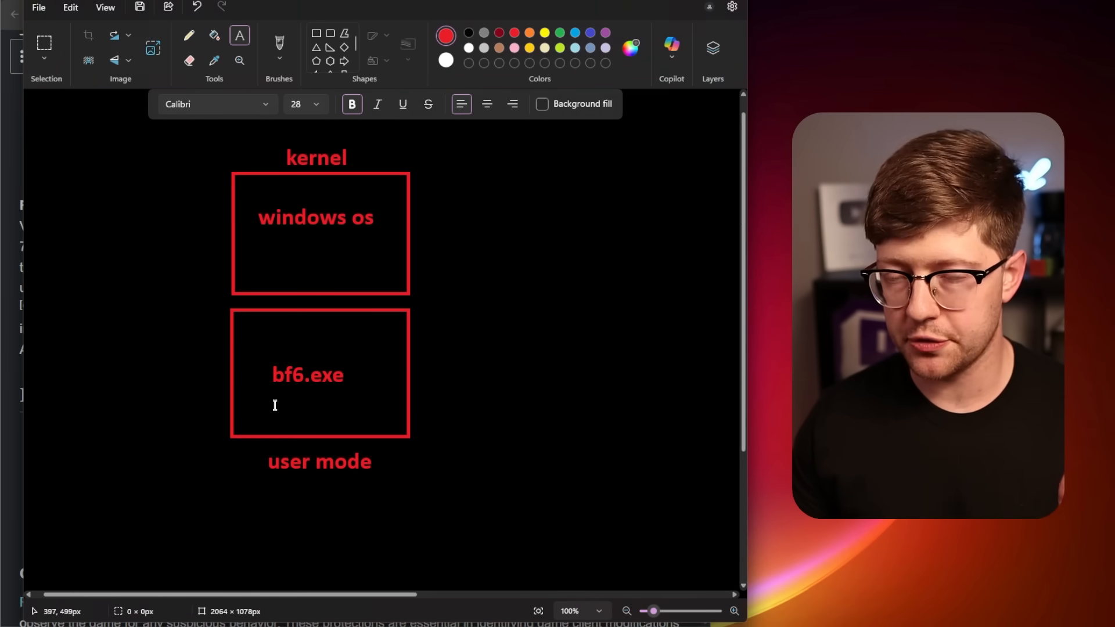
type("hack.exe")
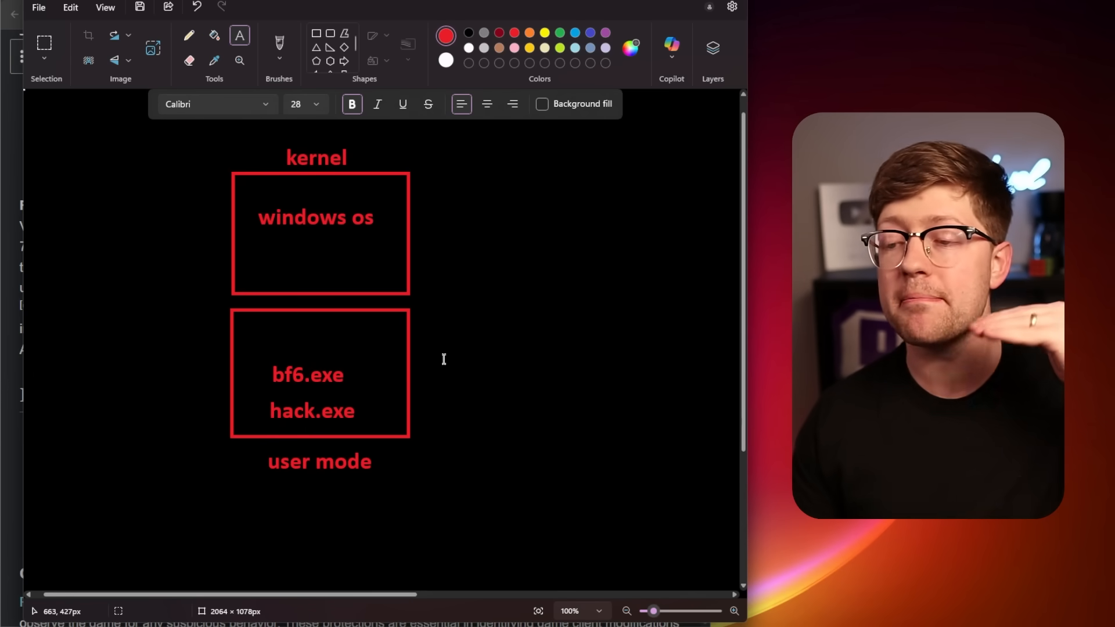
Step: Draw a freehand curved arrow from hack.exe to bf6.exe
left_click(188, 35)
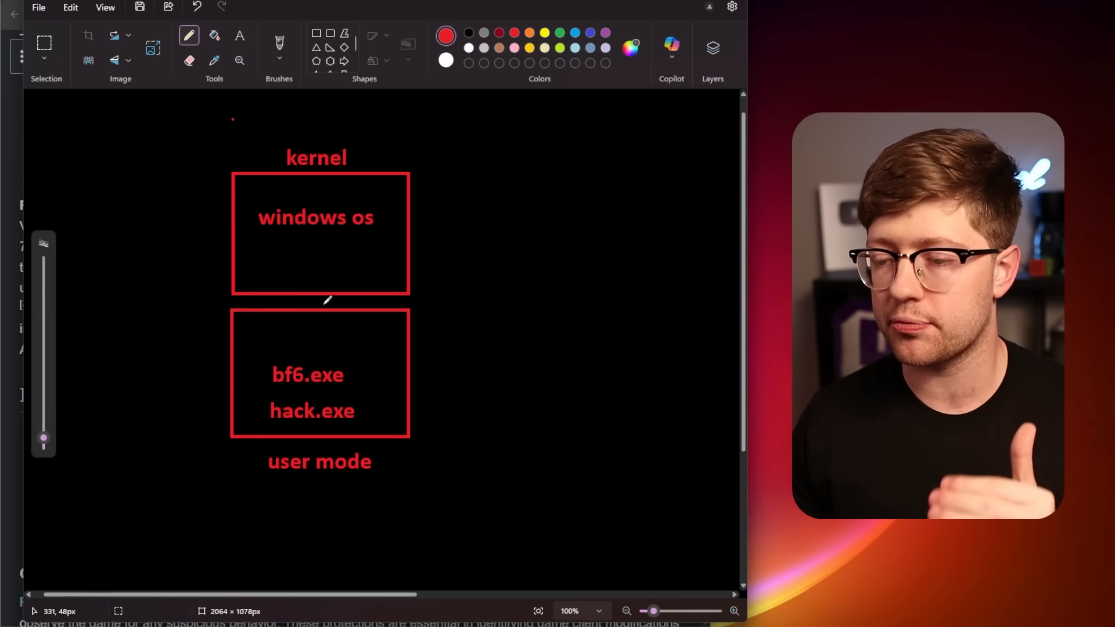
left_click_drag(356, 373, 385, 409)
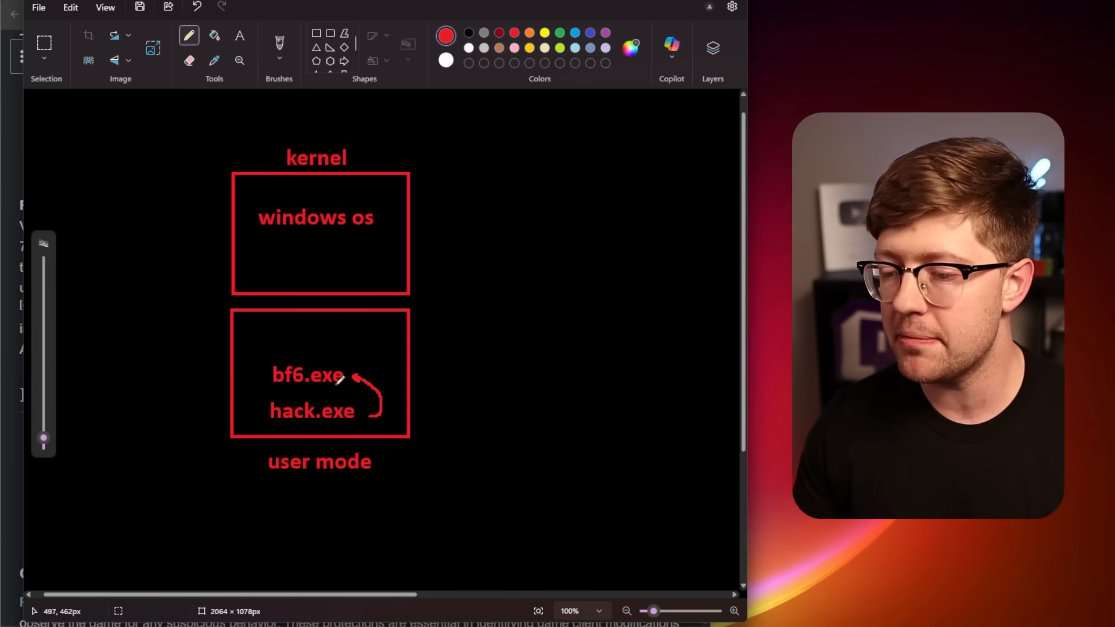
left_click(239, 35)
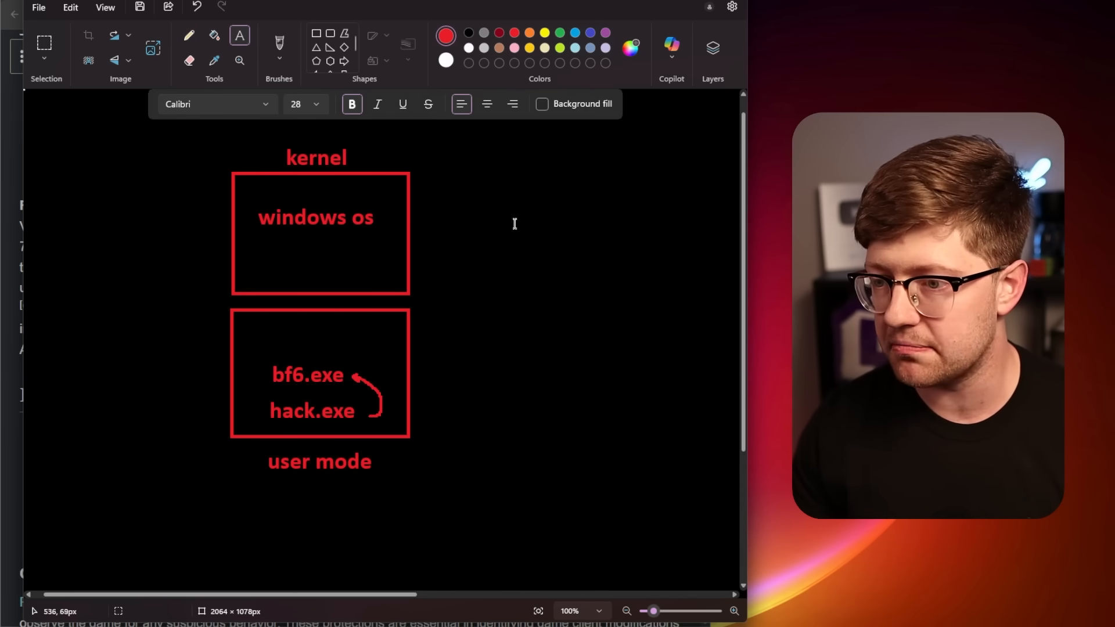
type("0102")
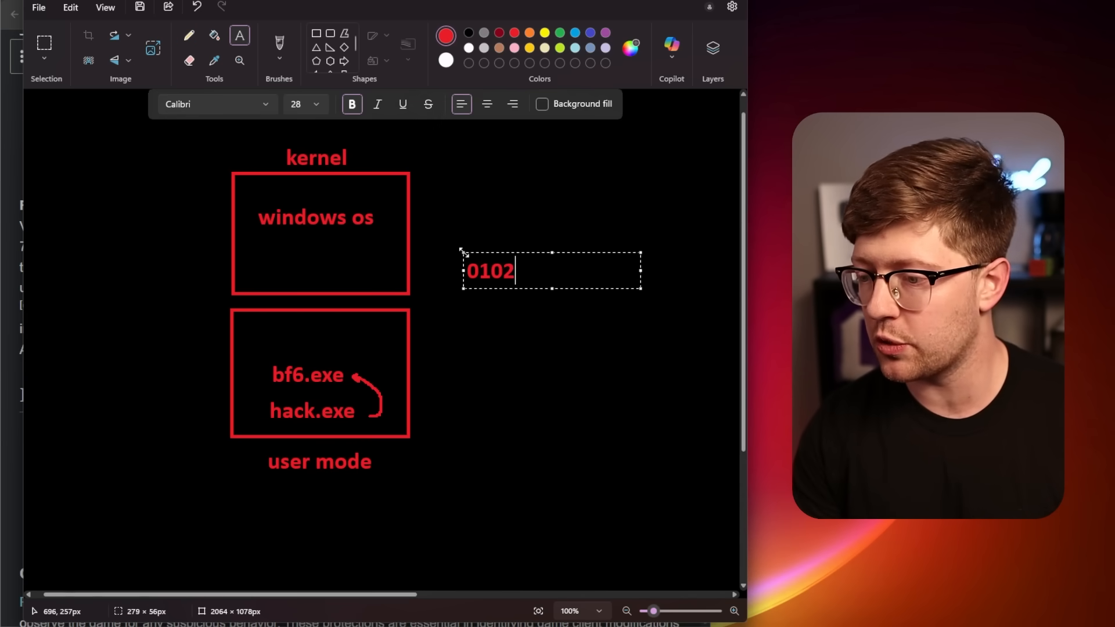
type("485735")
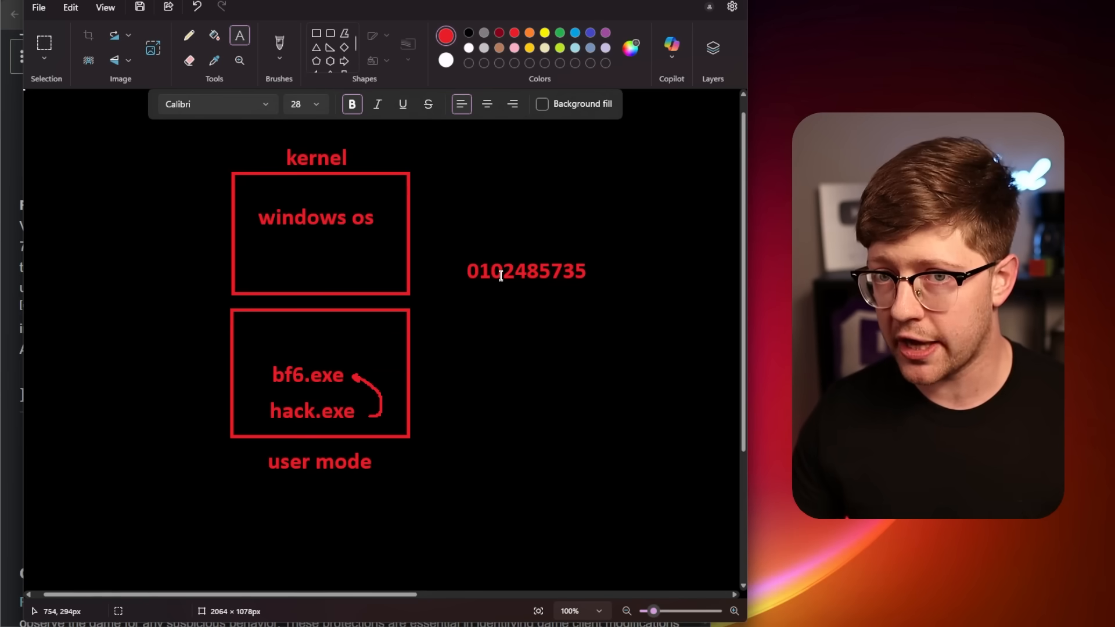
left_click(188, 35)
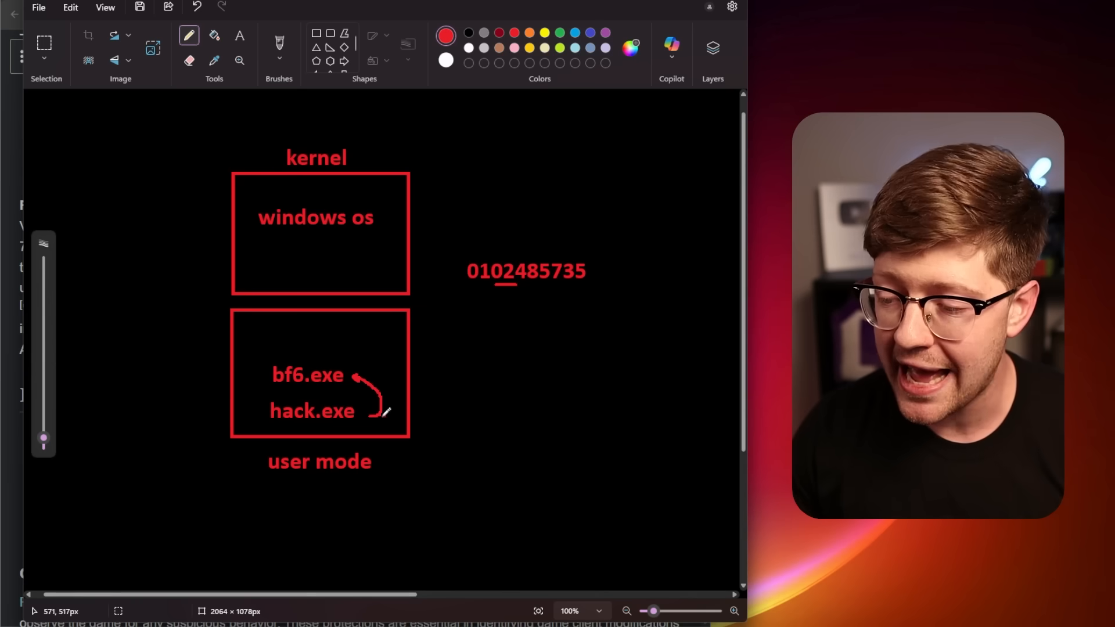
left_click_drag(385, 413, 509, 295)
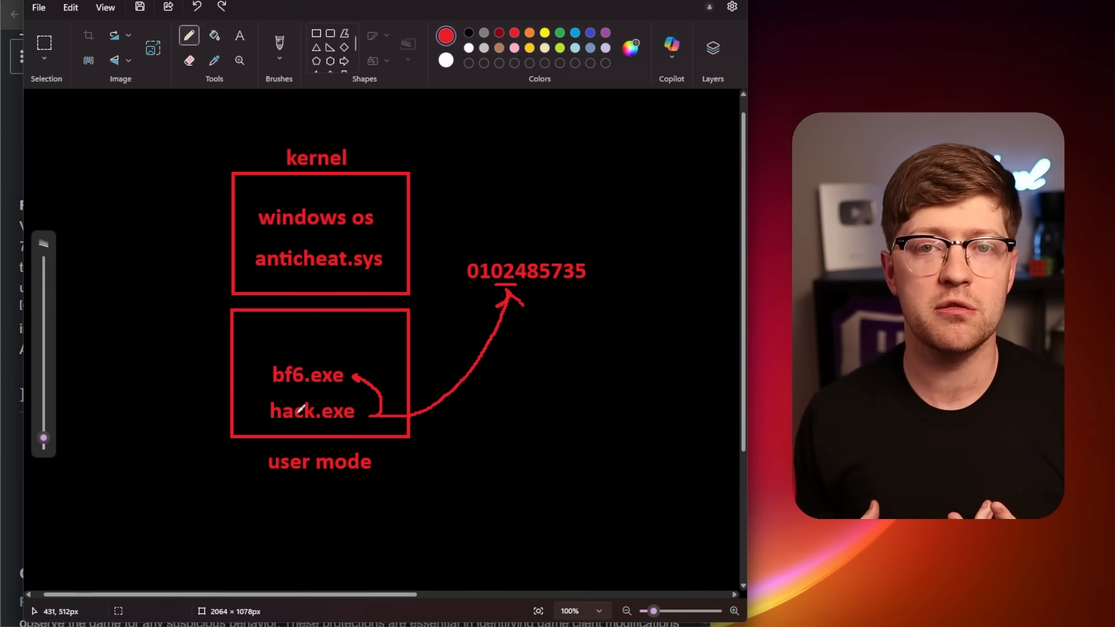
Step: Label the cleared user mode box with the process 'not_porn.exe'
left_click(239, 35)
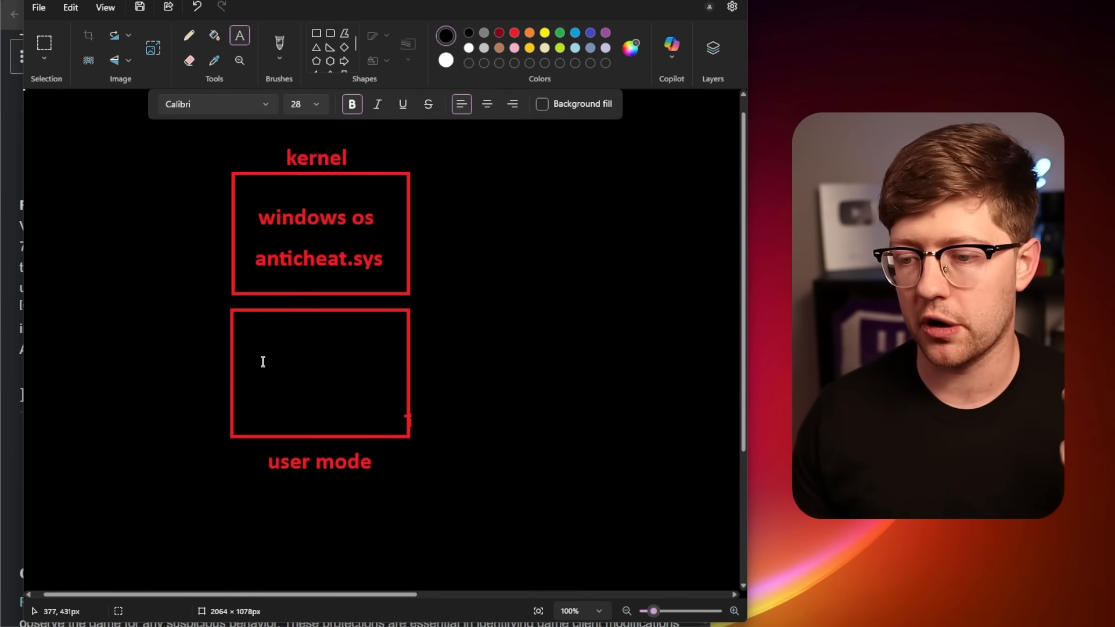
mouse_move(283, 315)
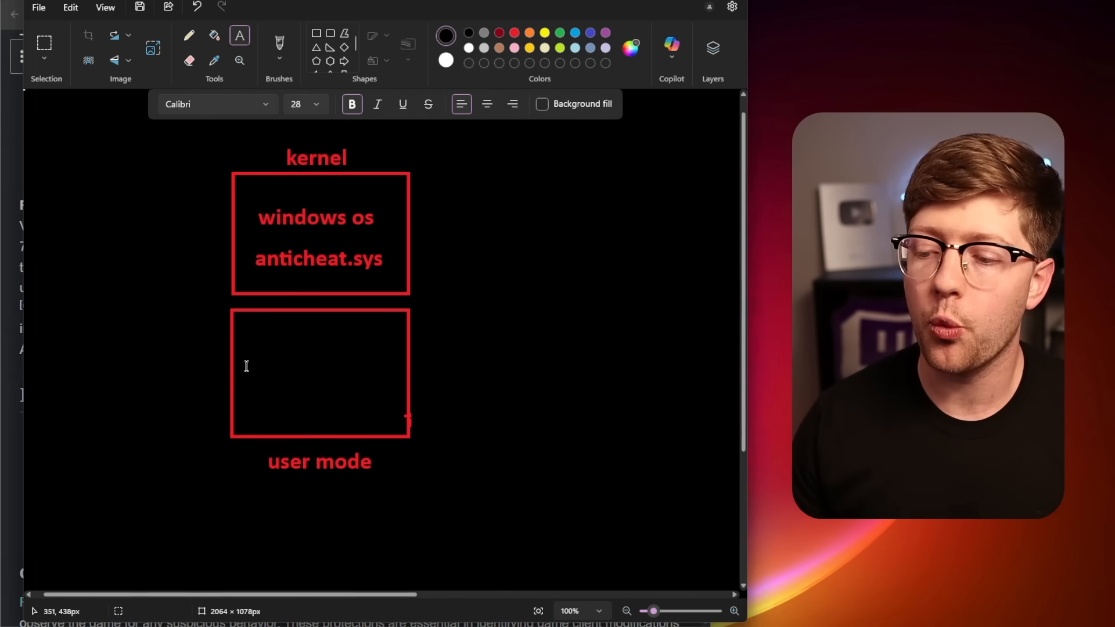
type("not_")
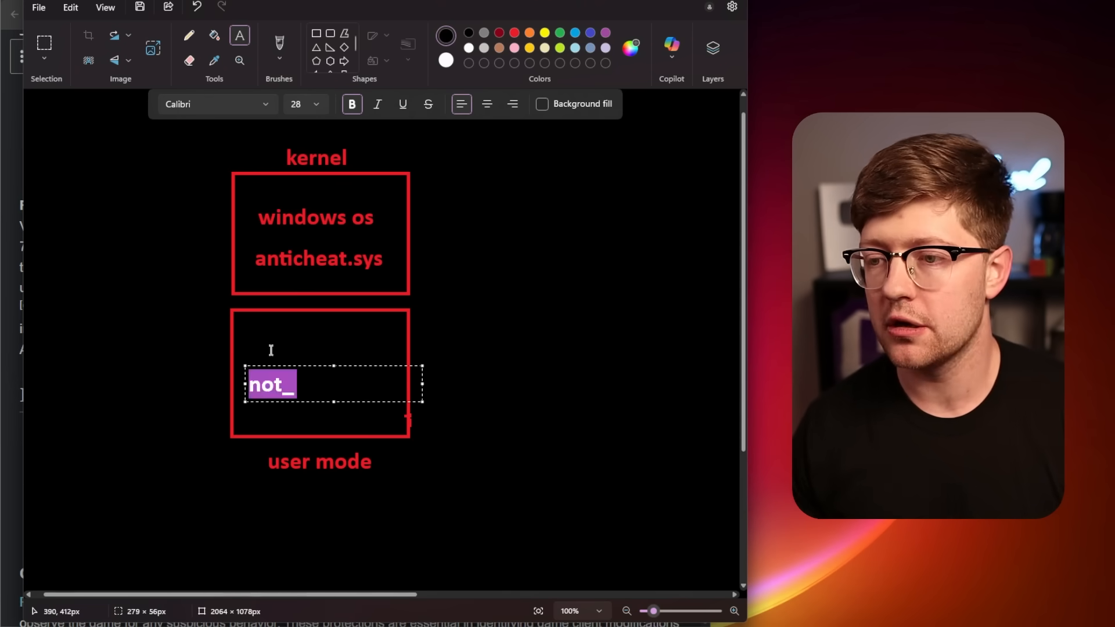
type("porn.exe")
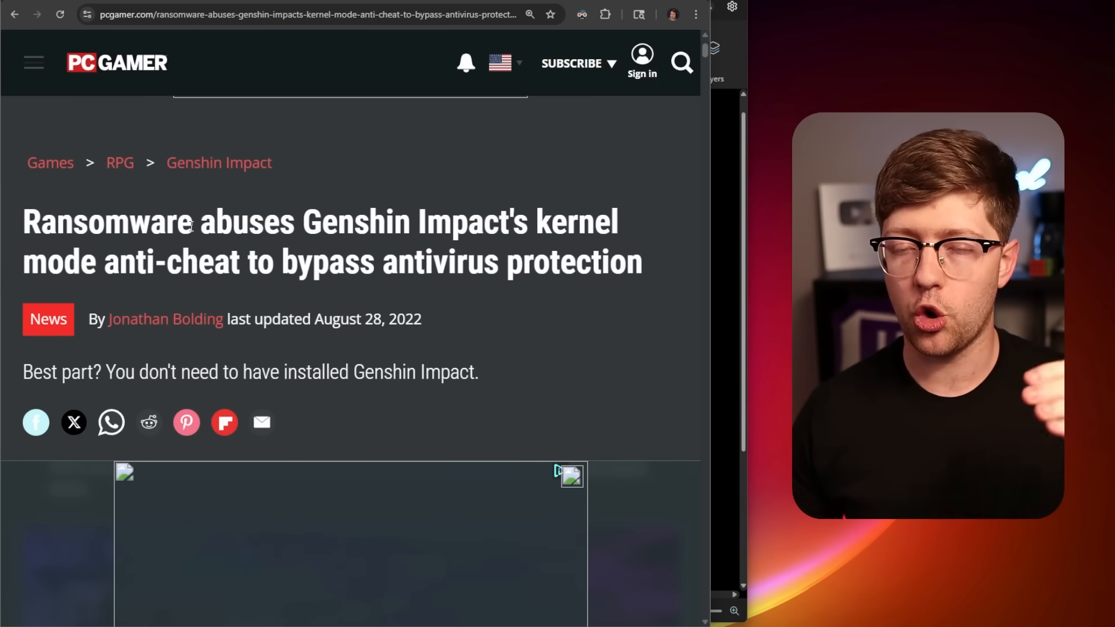
Step: Highlight a line of the PC Gamer Genshin Impact ransomware article
left_click_drag(201, 220, 483, 221)
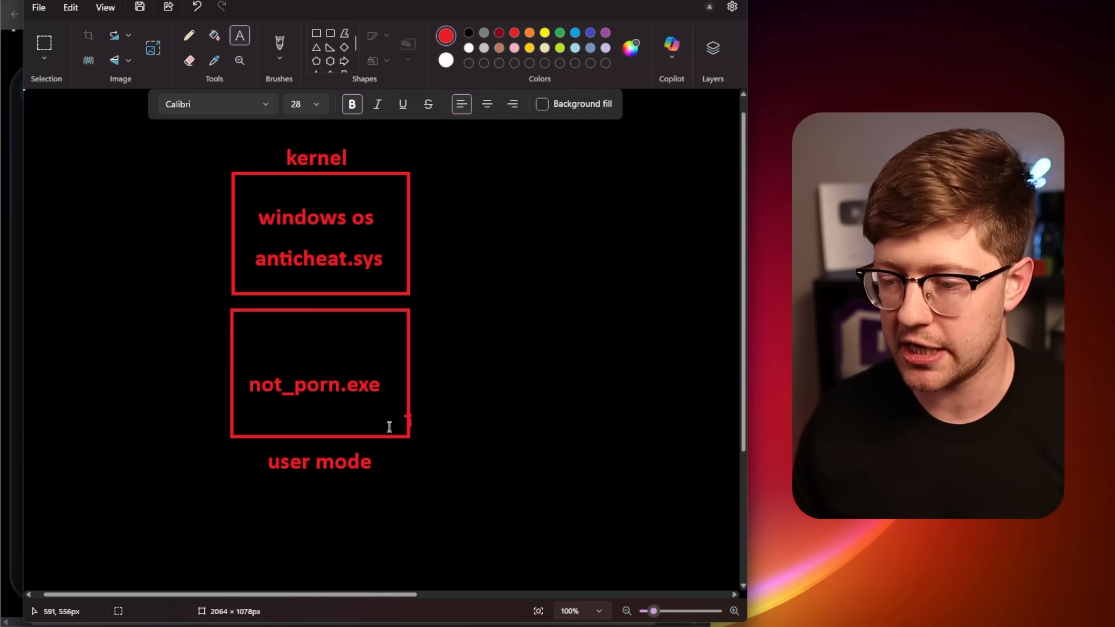
Step: Add a 'bf6.exe' process label in the user mode box beside not_porn.exe
type("bf6.exe")
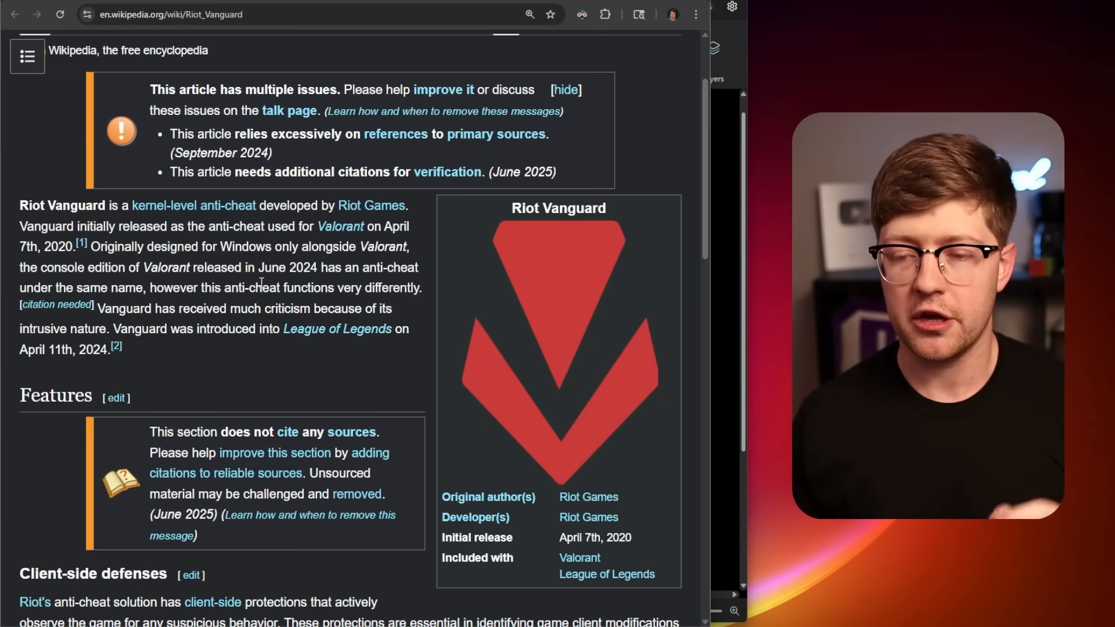
mouse_move(259, 274)
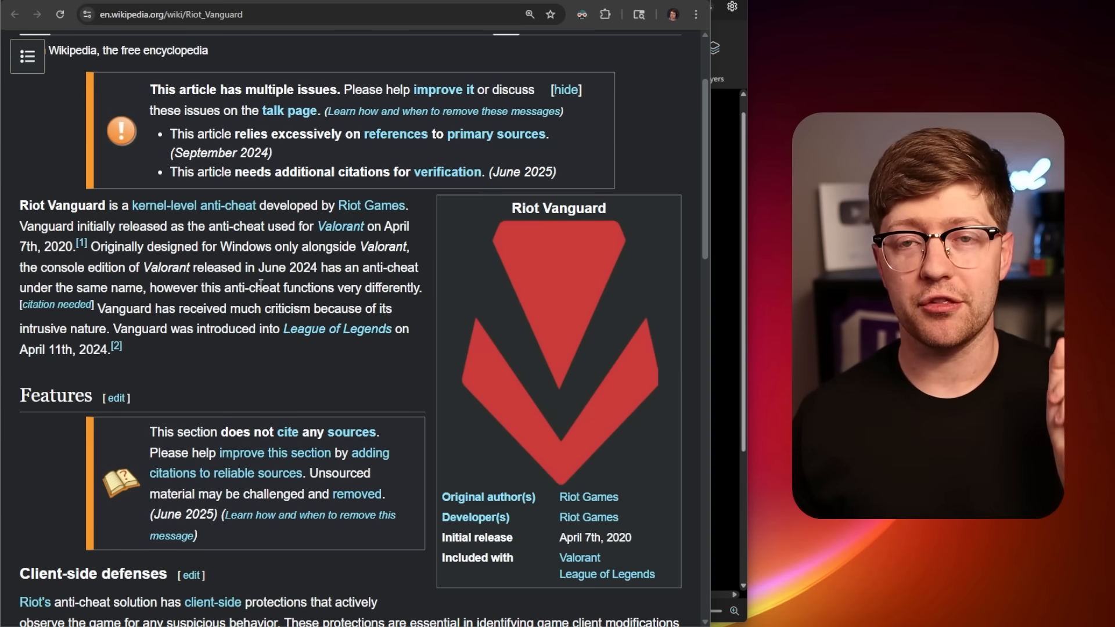
mouse_move(160, 344)
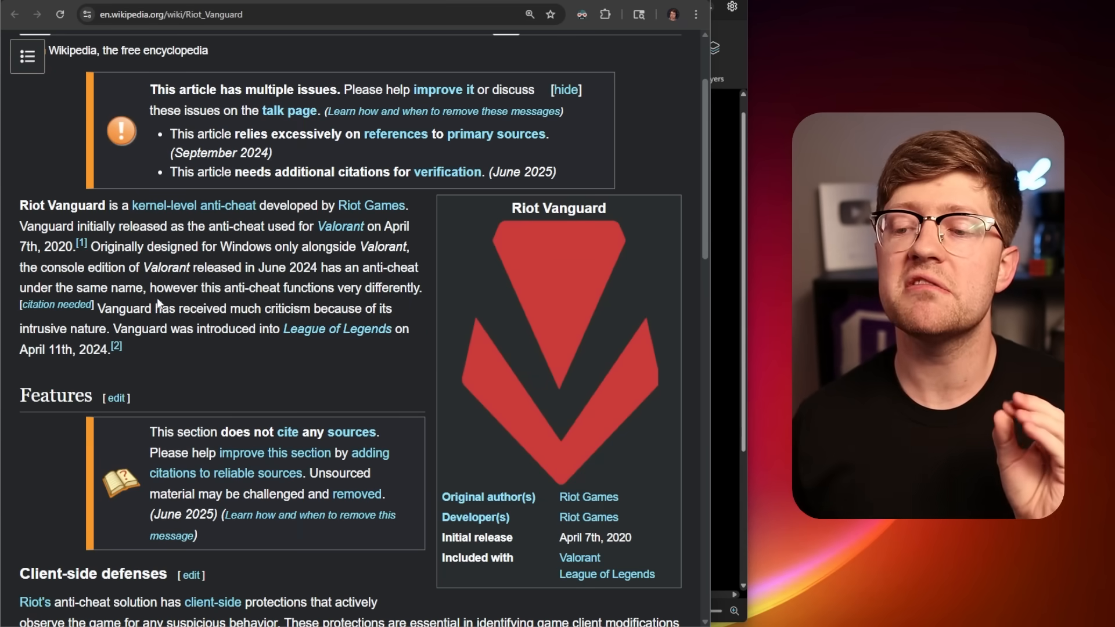
mouse_move(129, 350)
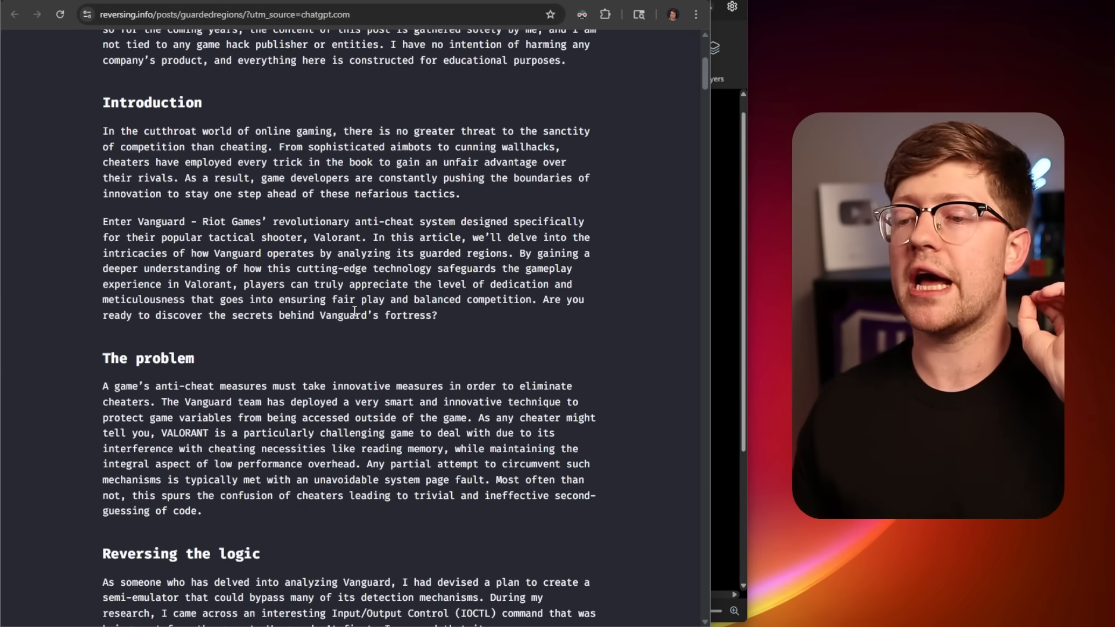
Step: Scroll down the guarded-regions blog post to its shadow-base code
scroll("down", 3)
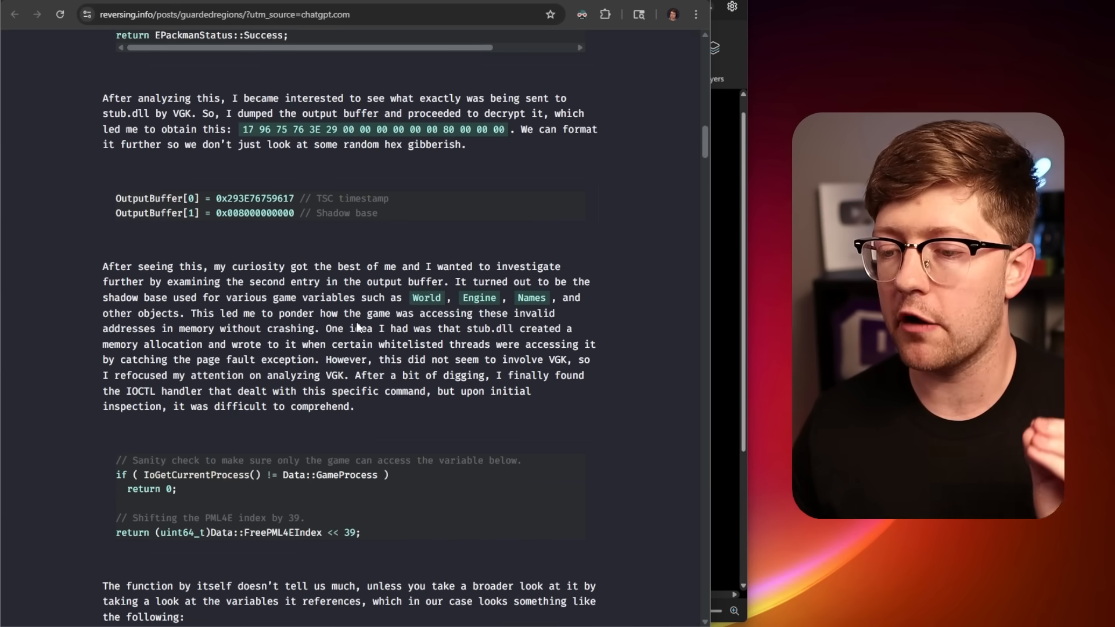
scroll("down", 3)
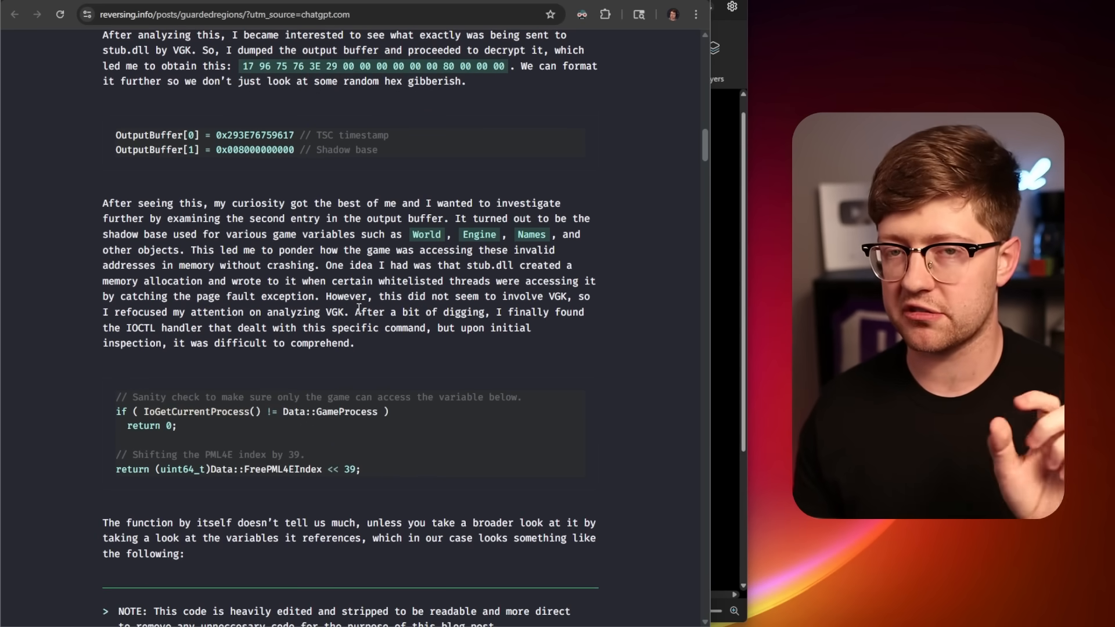
scroll("down", 3)
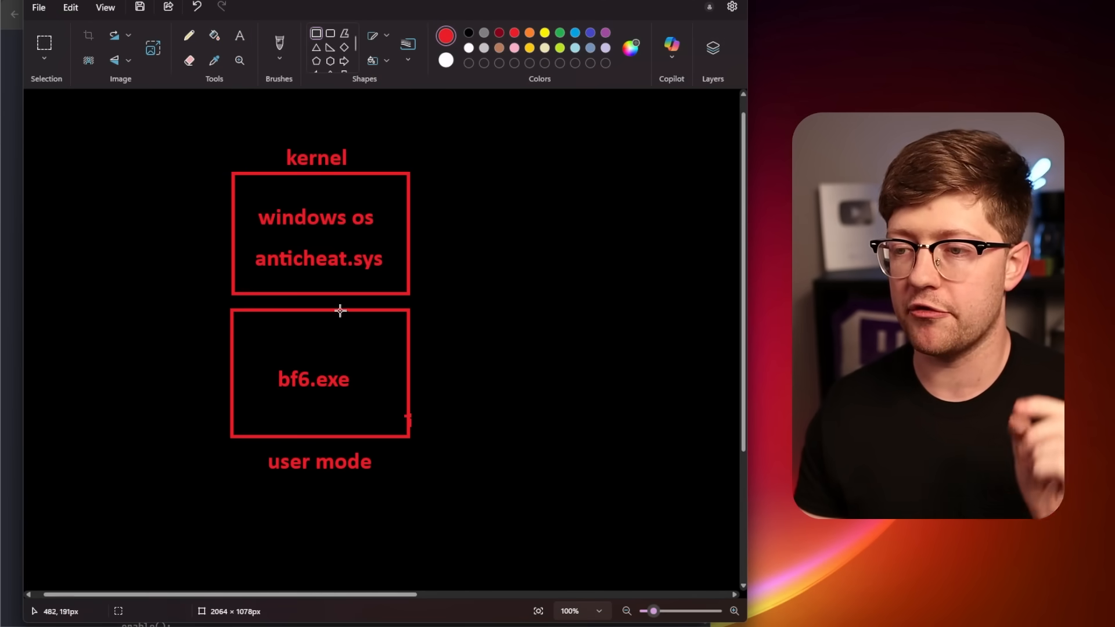
Step: Outline the bf6.exe label with its own rectangle inside the user mode box
left_click_drag(261, 363, 361, 397)
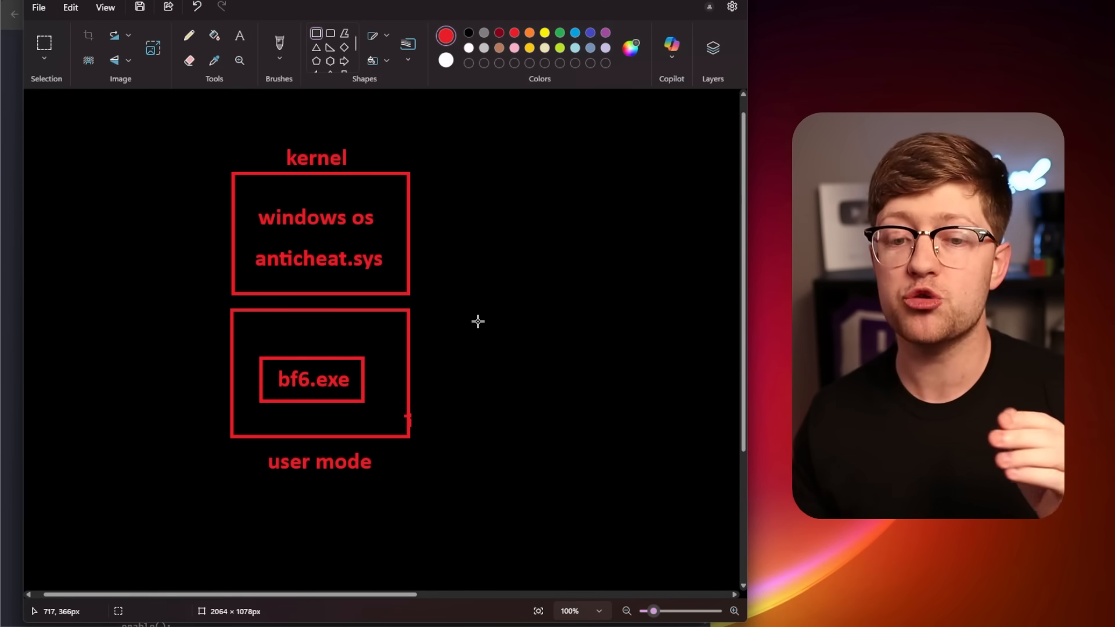
mouse_move(689, 263)
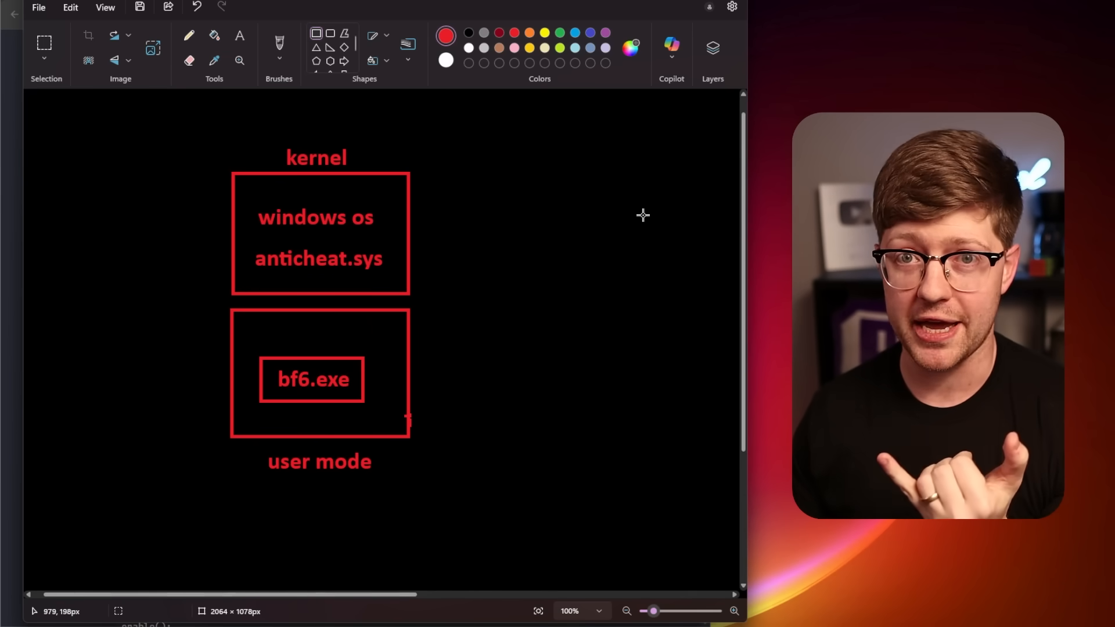
mouse_move(17, 247)
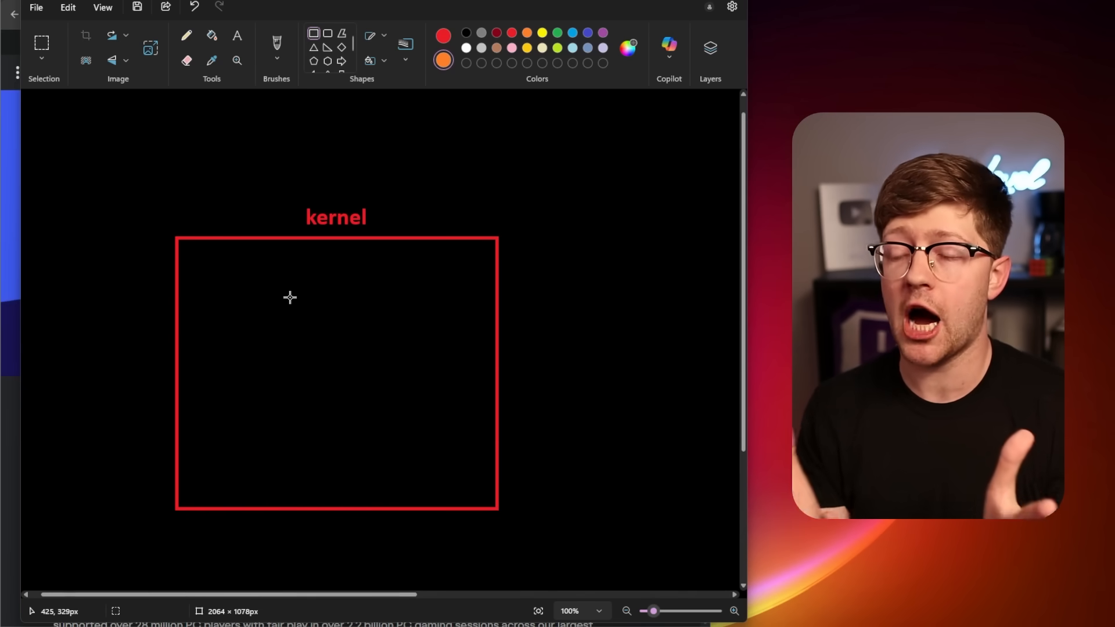
mouse_move(208, 265)
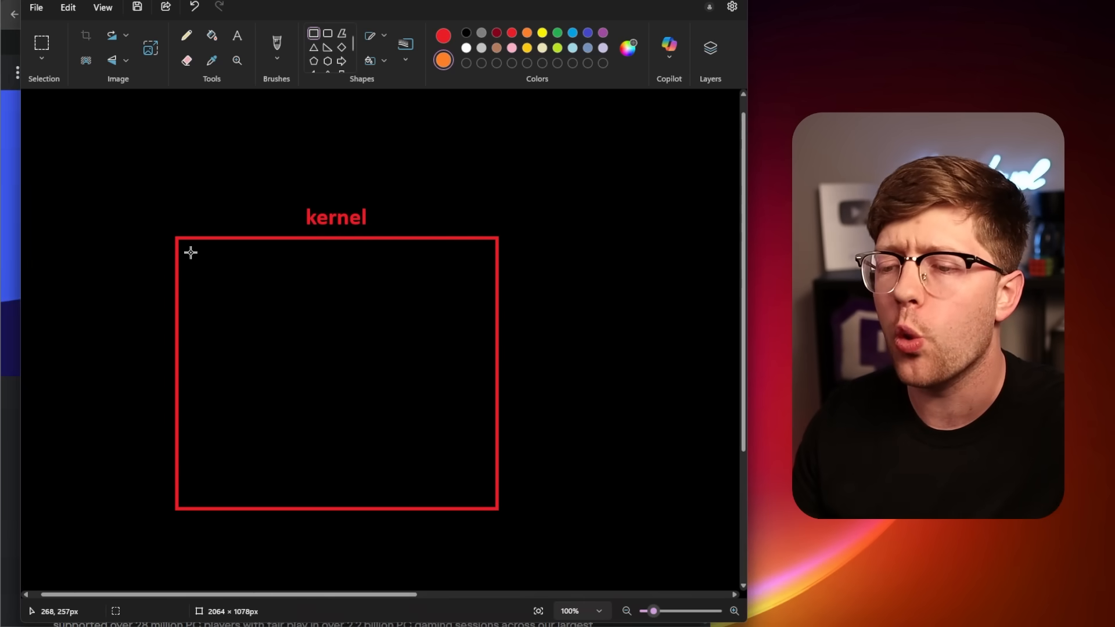
Step: Draw three orange hook-region rectangles in the kernel box: top-left, along the top, and lower inside
left_click_drag(190, 252, 258, 345)
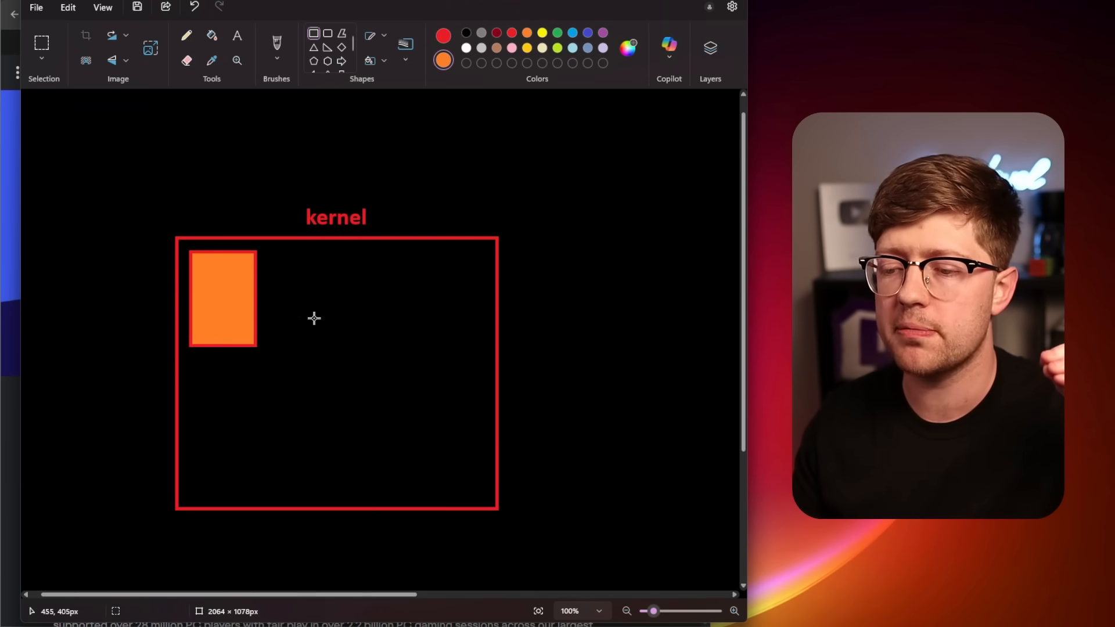
left_click_drag(288, 254, 418, 290)
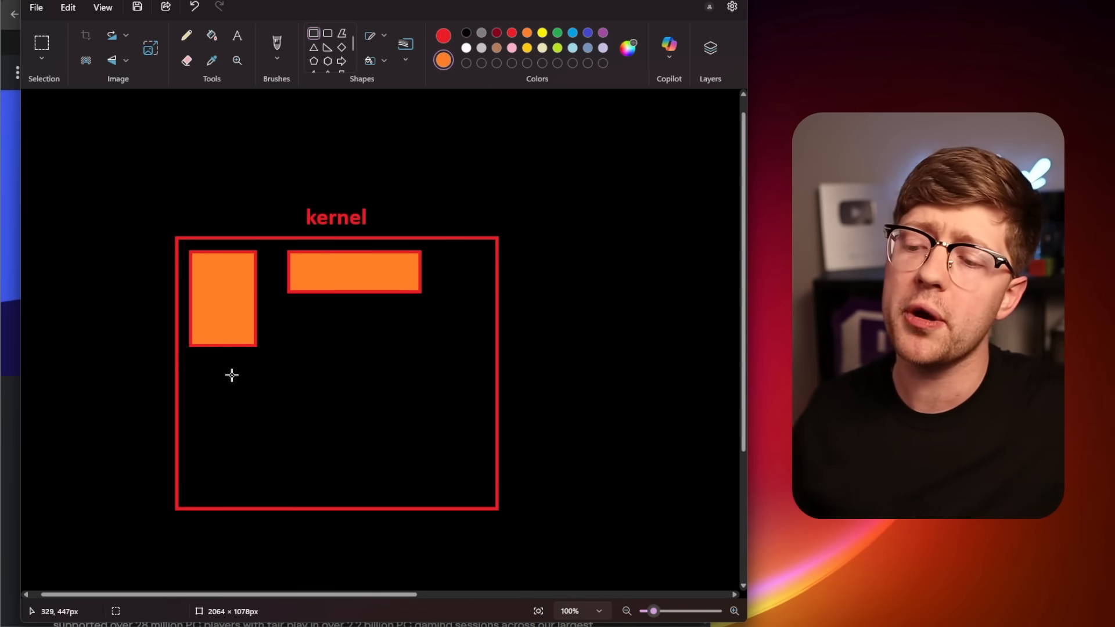
left_click_drag(229, 373, 365, 468)
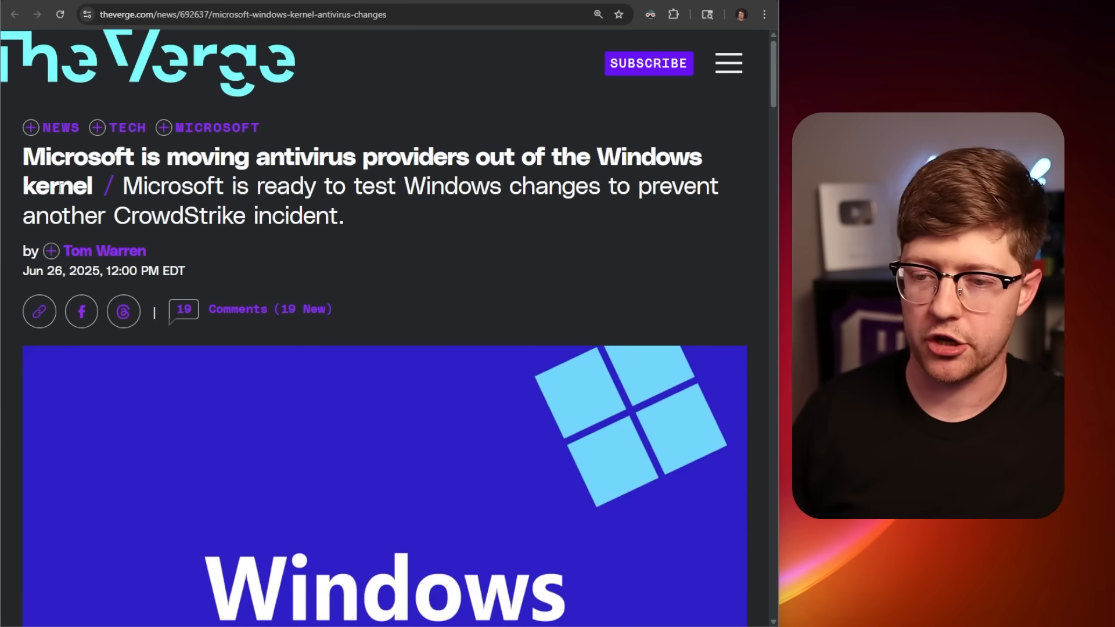
Step: Highlight The Verge headline about Microsoft moving antivirus out of the kernel
left_click_drag(23, 157, 355, 157)
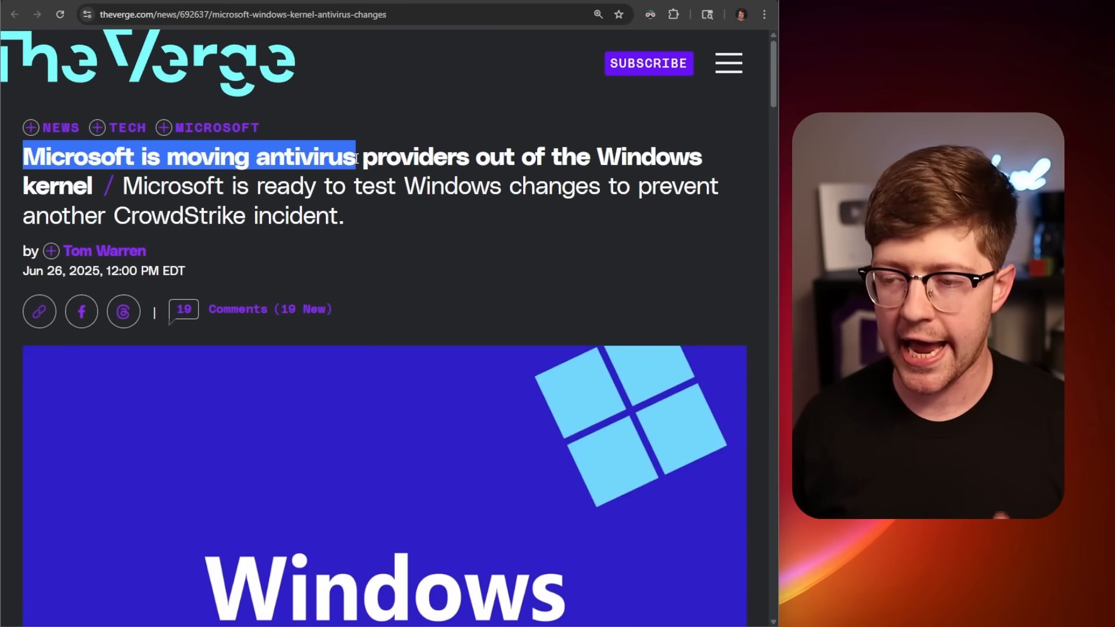
left_click_drag(353, 157, 520, 157)
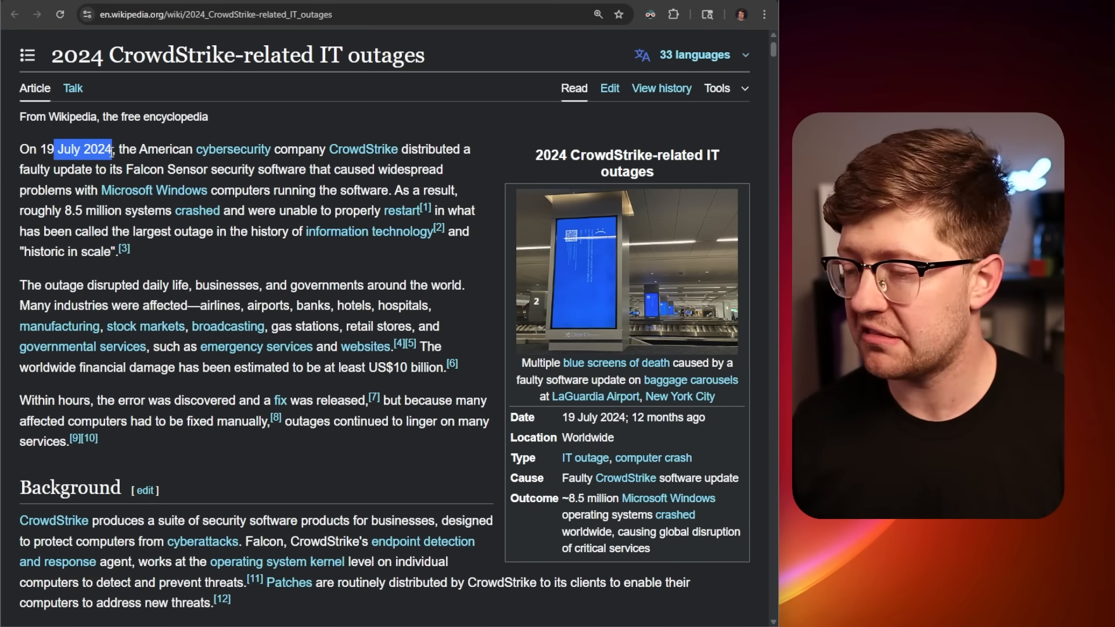
Step: Clear the text highlight on the CrowdStrike outage article before switching to the tweet image
left_click(128, 150)
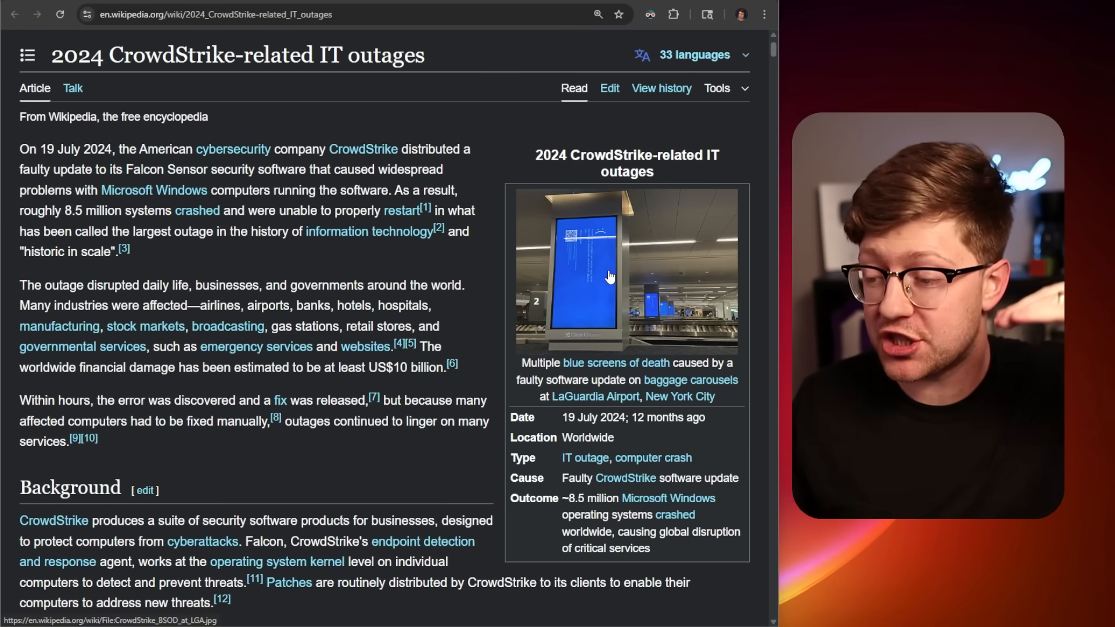
mouse_move(592, 298)
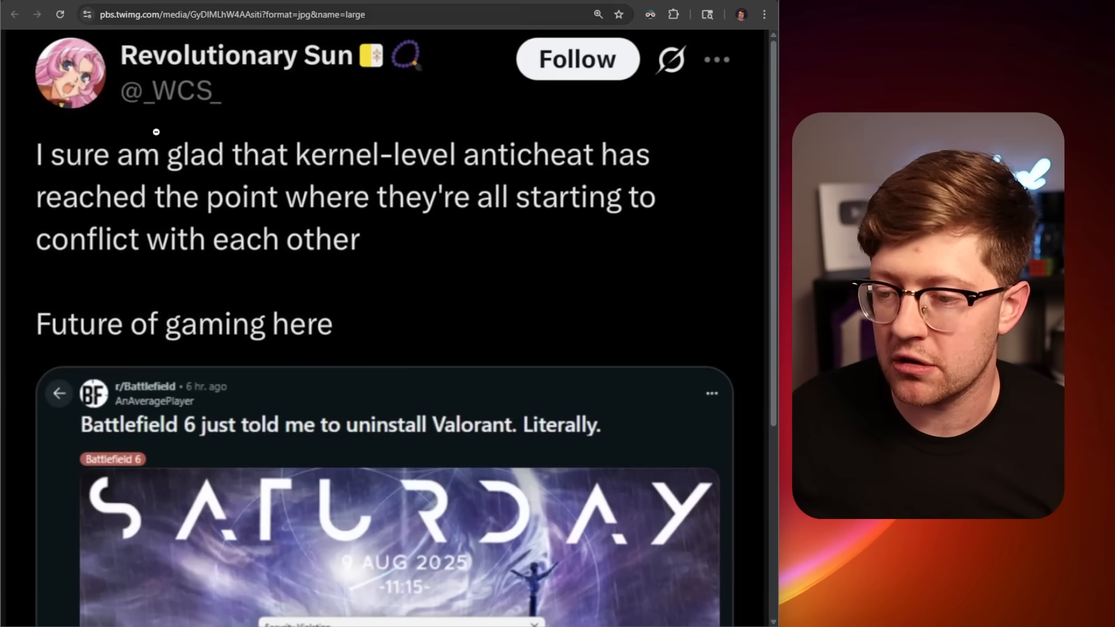
Step: Scroll the anticheat-conflict tweet image before returning to The Verge article
scroll("down", 3)
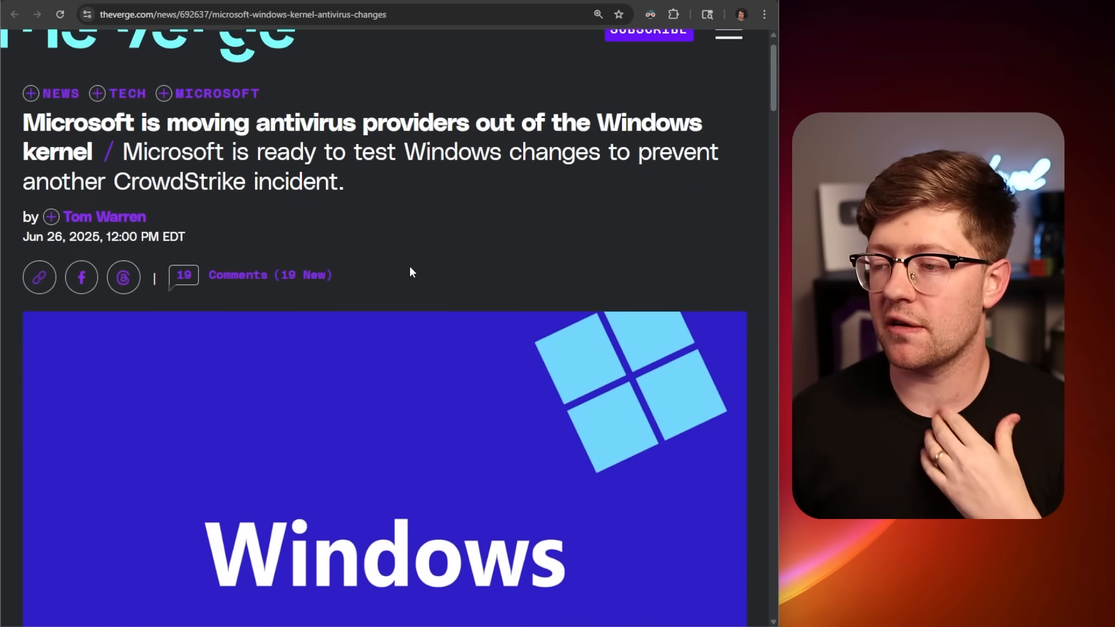
scroll("down", 3)
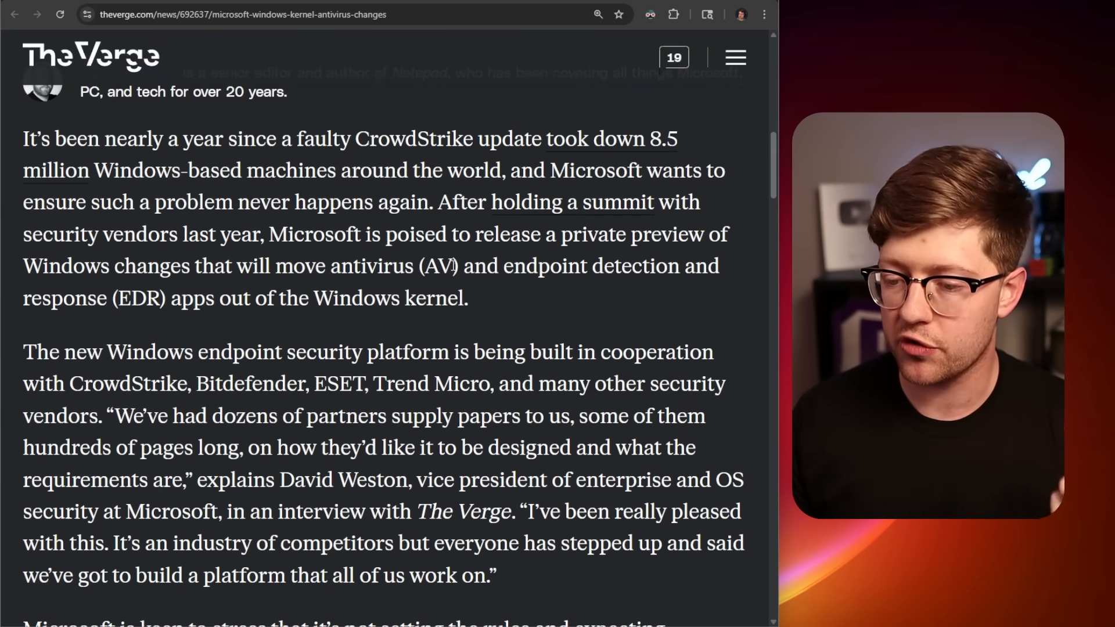
scroll("down", 3)
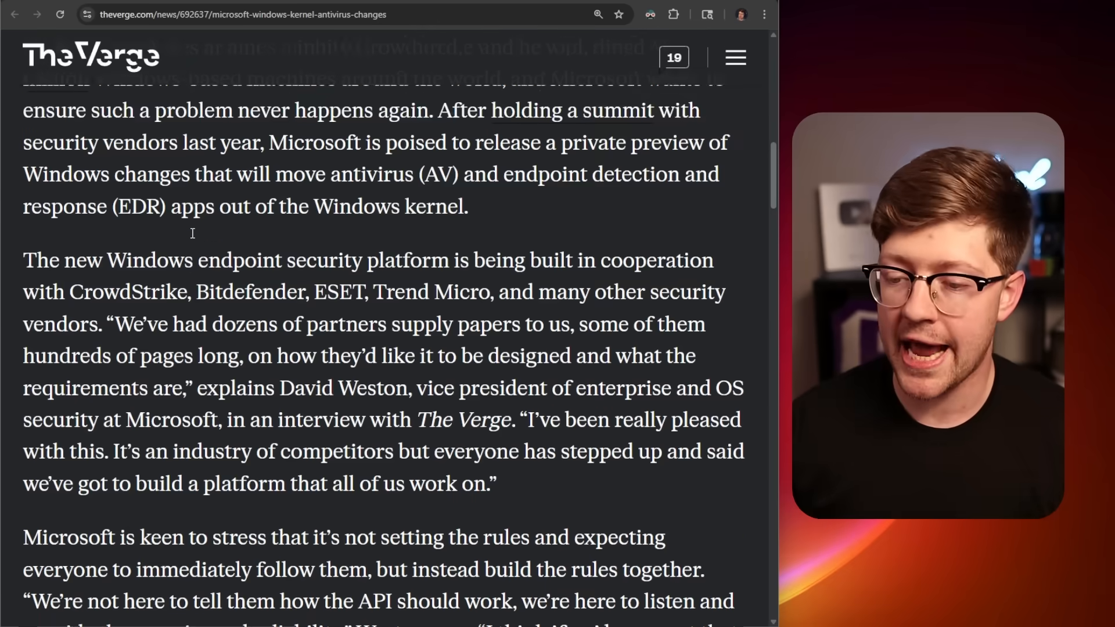
scroll("down", 3)
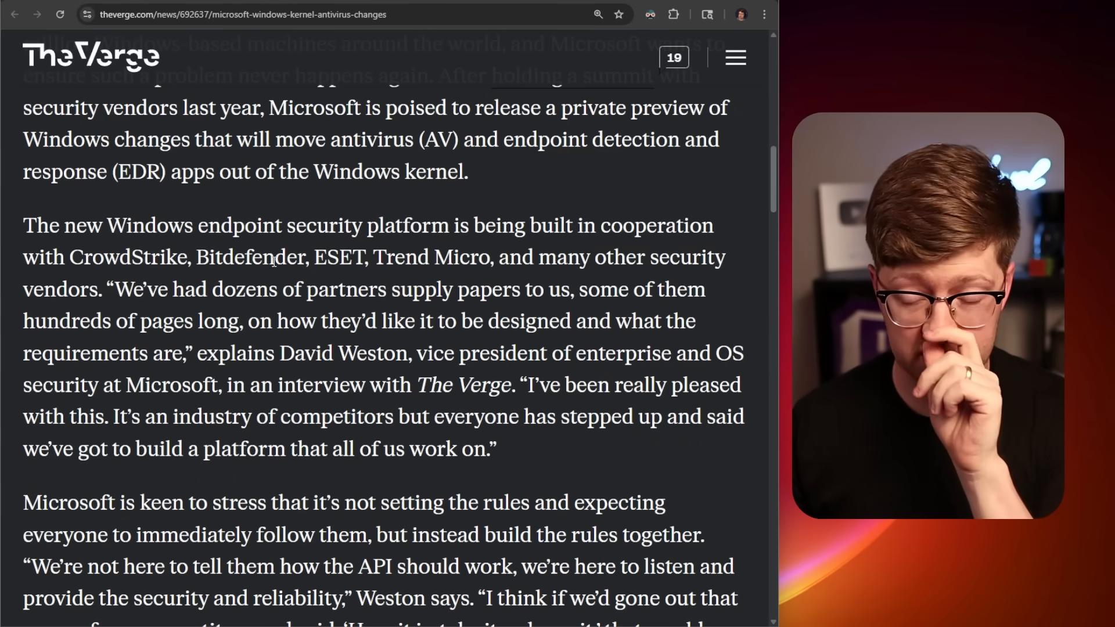
scroll("down", 3)
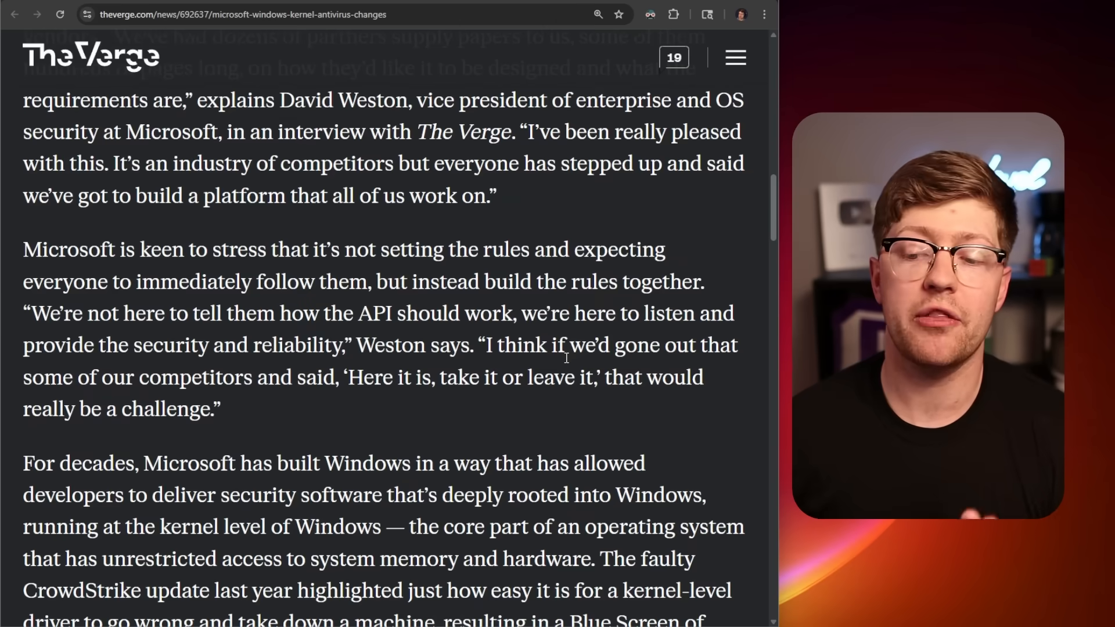
scroll("down", 3)
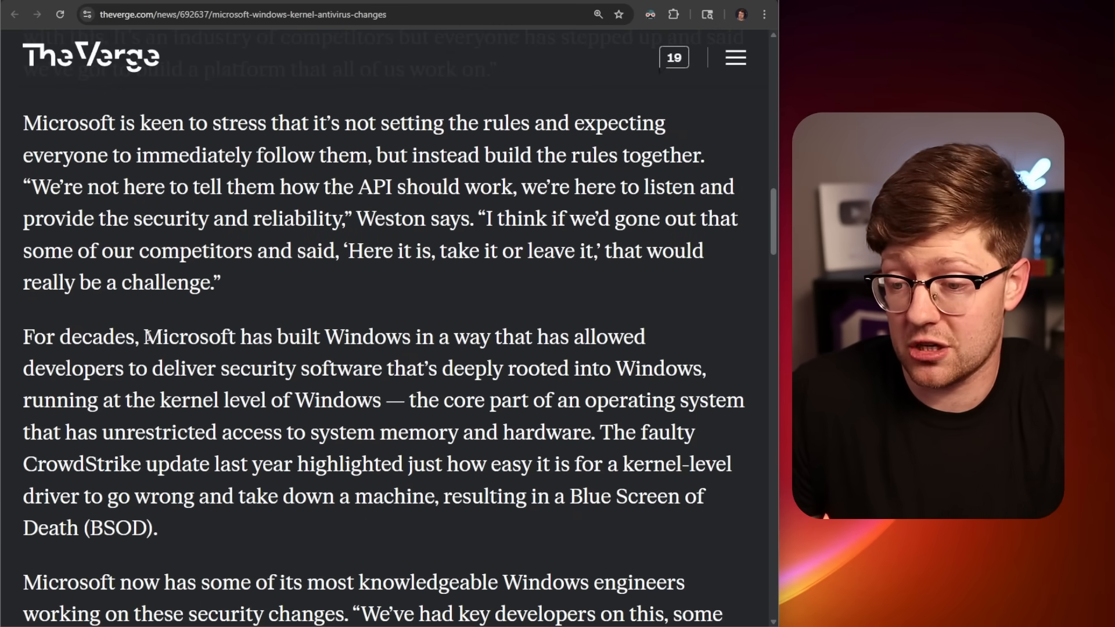
scroll("down", 3)
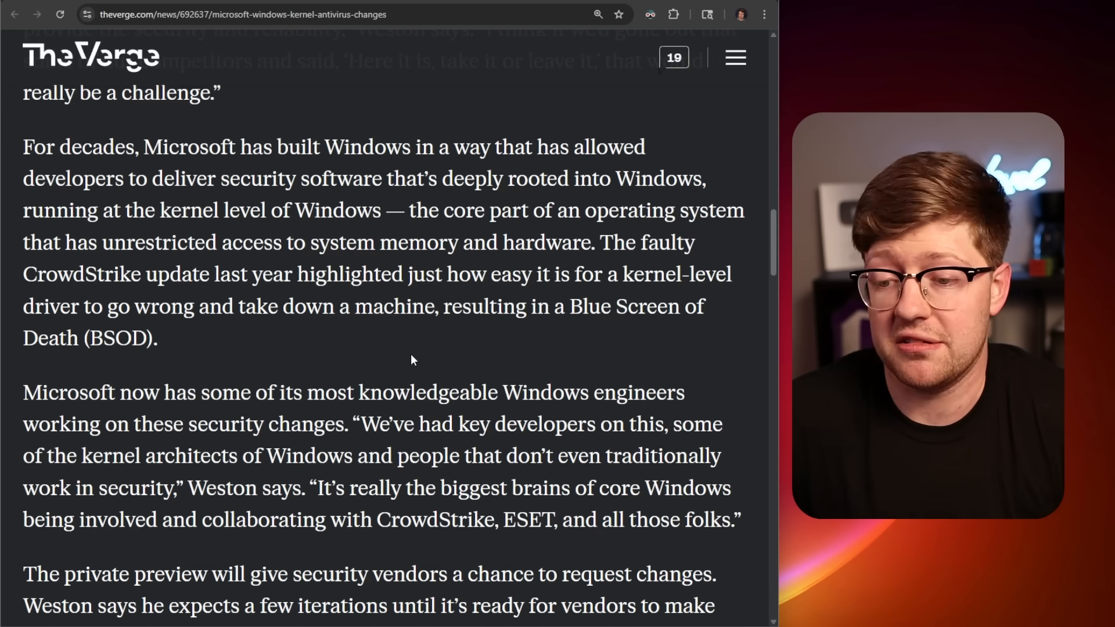
scroll("down", 3)
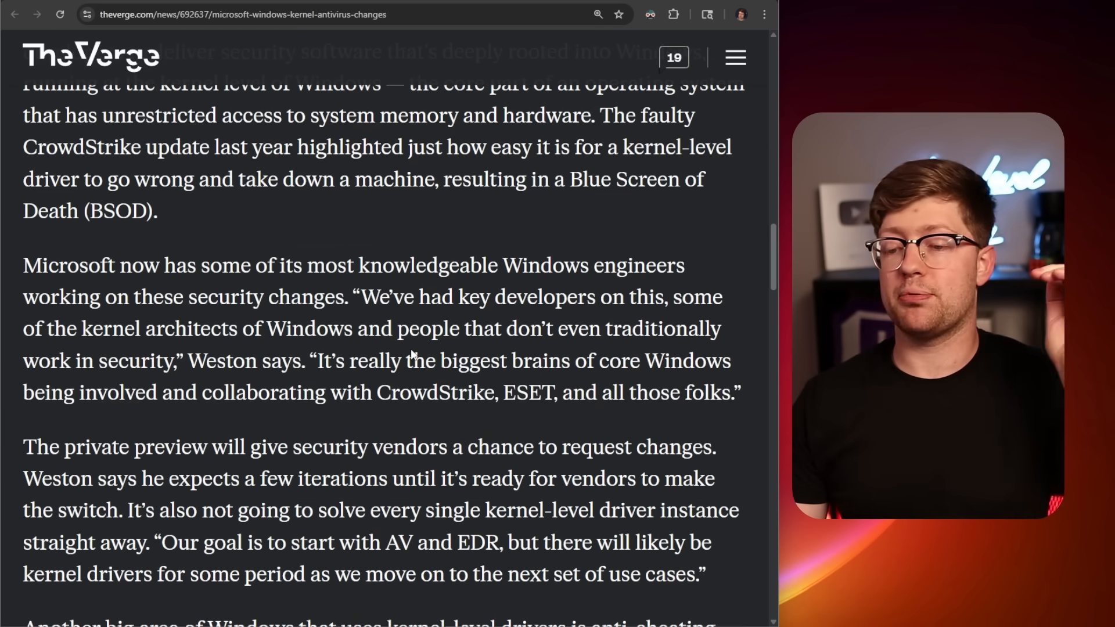
scroll("down", 3)
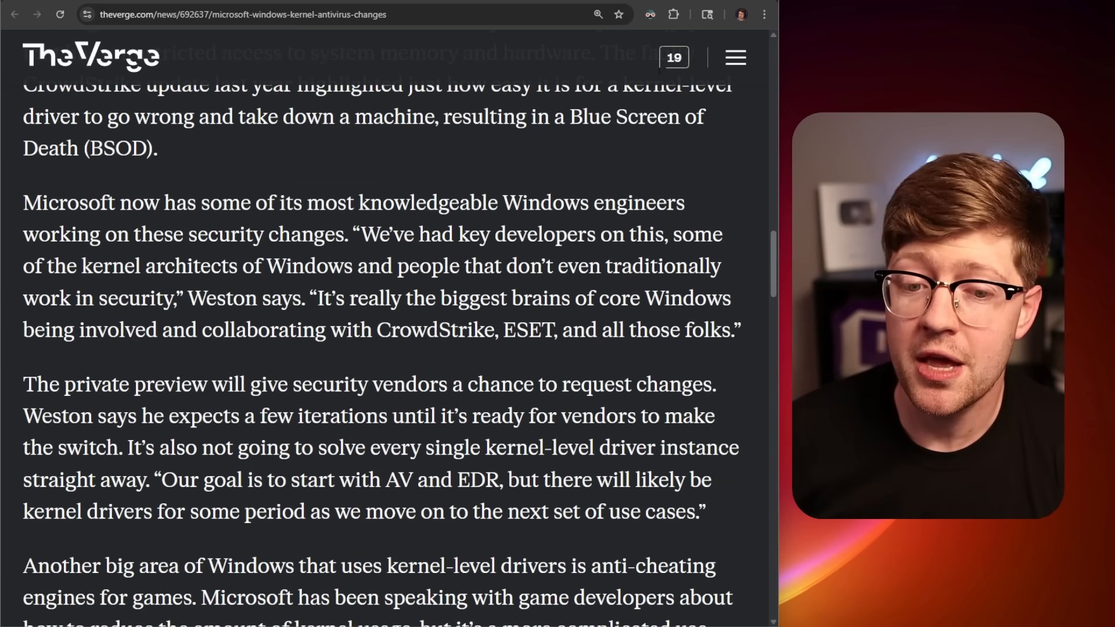